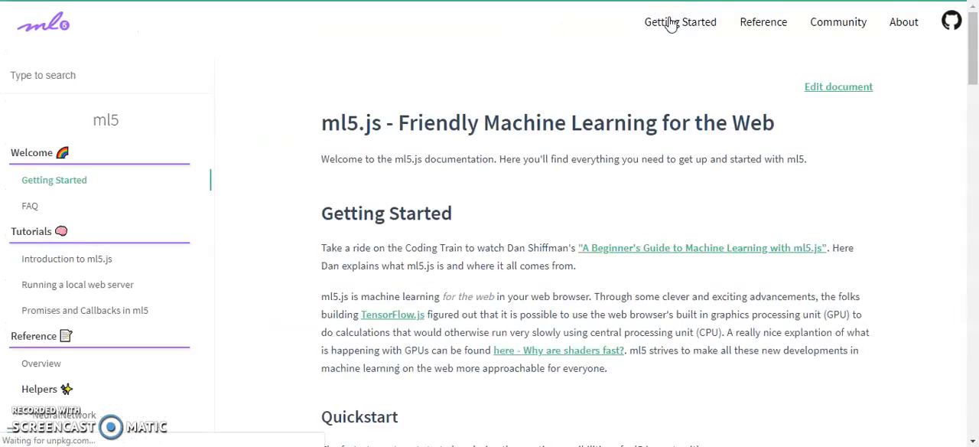
- Return to the p5.js editor's sketch.js and hide the sketch files list
{"action": "scroll", "scroll_direction": "down", "scroll_amount": 3}
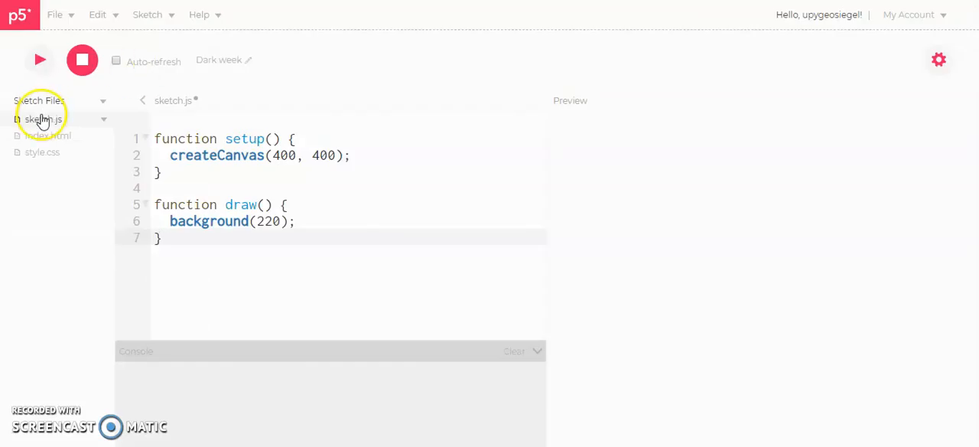
{"action": "left_click", "coordinate": [141, 101]}
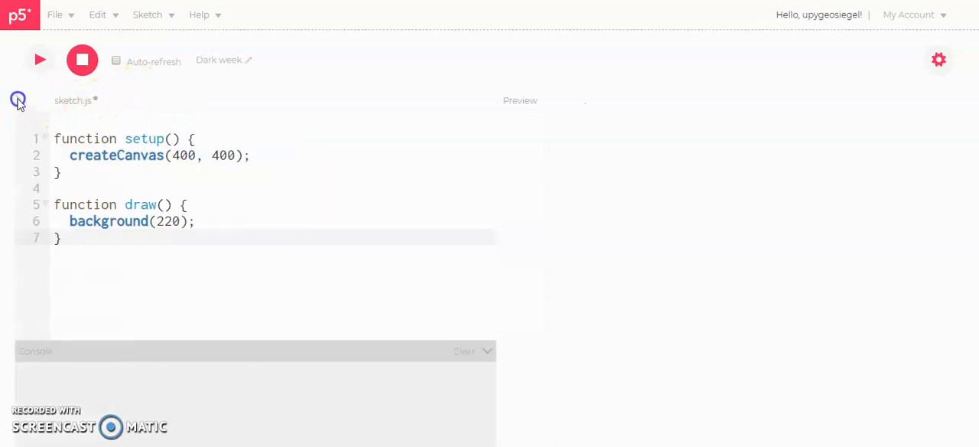
{"action": "left_click", "coordinate": [18, 101]}
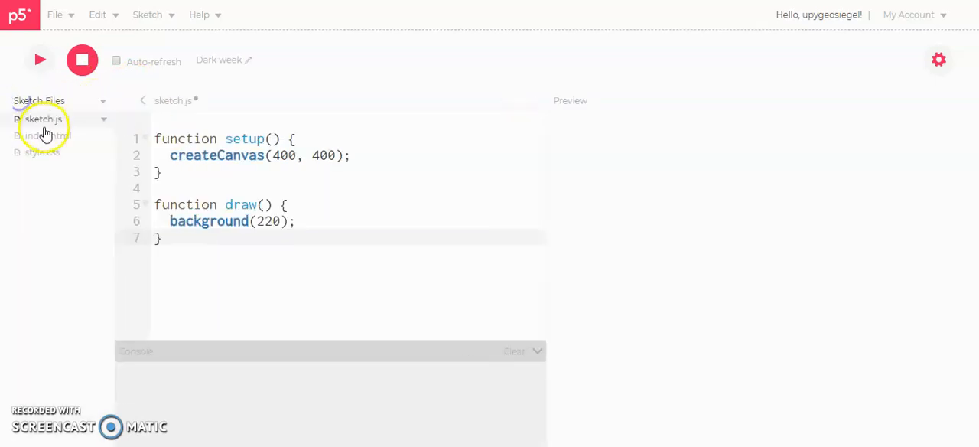
{"action": "left_click", "coordinate": [48, 135]}
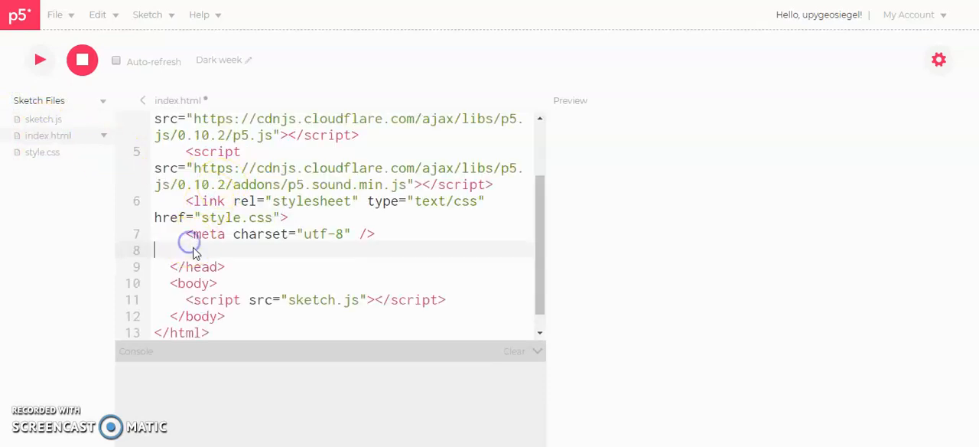
{"action": "type", "text": "<script src=\"https://unpkg.com/ml5@0.4.3/dist/ml5.min.js\"></script>"}
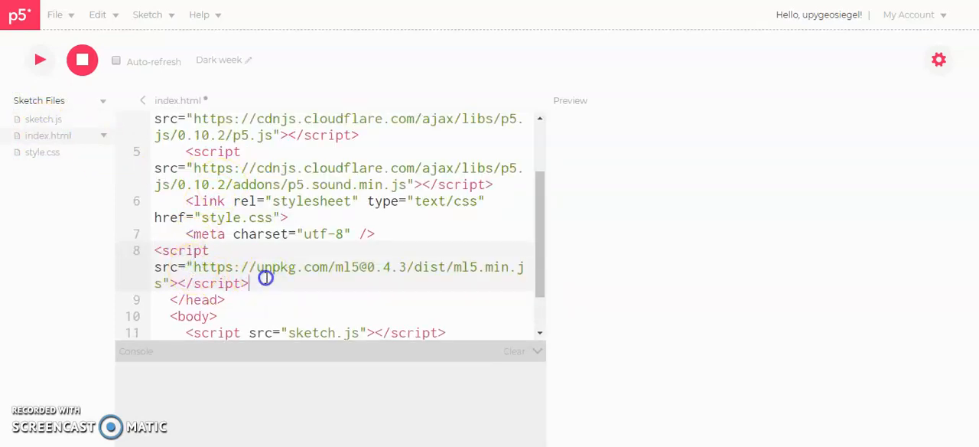
{"action": "left_click", "coordinate": [43, 120]}
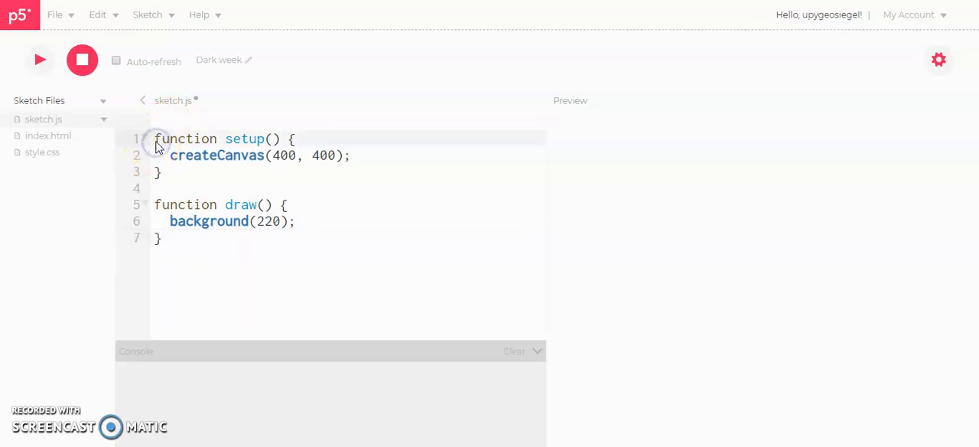
- Declare video, make the canvas 600 by 600, and assign video = createCapture(VIDEO) in setup
{"action": "type", "text": "let"}
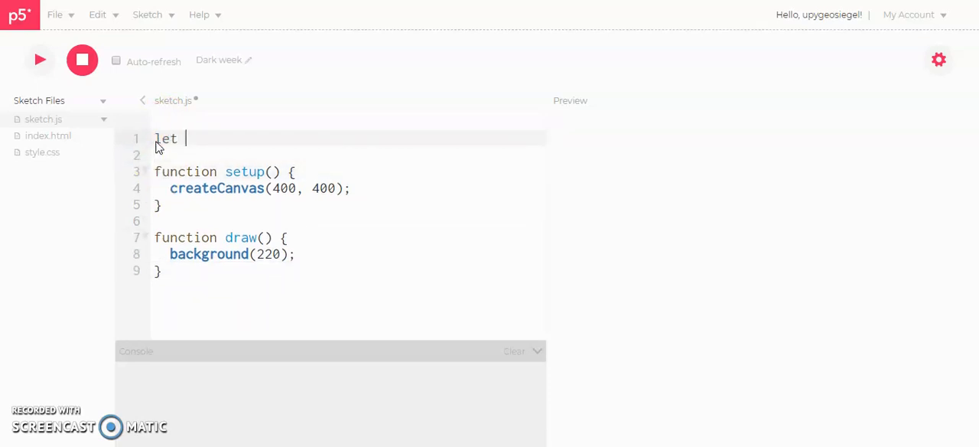
{"action": "type", "text": "video"}
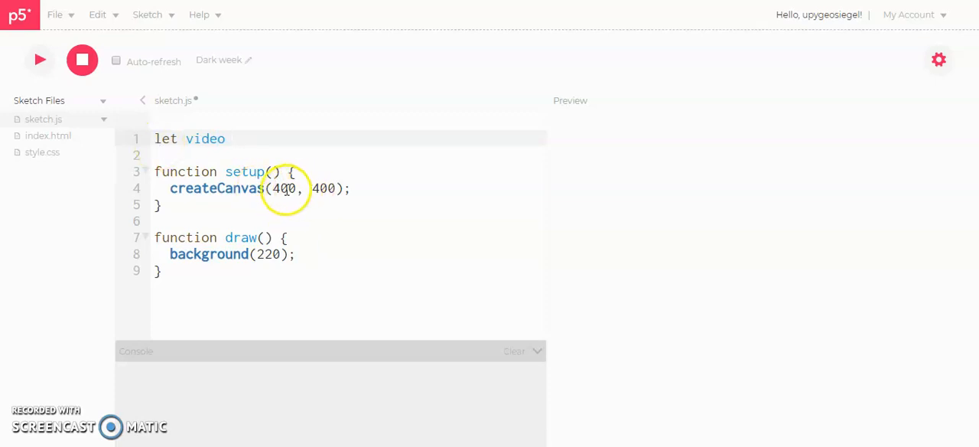
{"action": "type", "text": "600"}
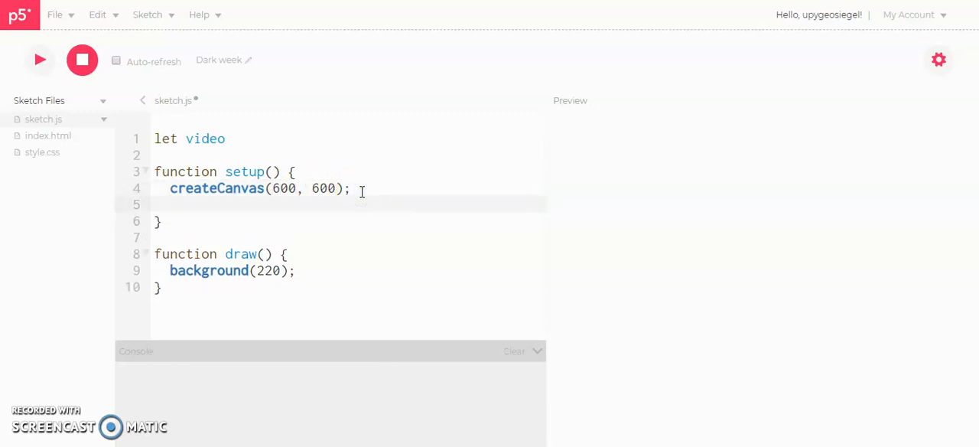
{"action": "type", "text": "video"}
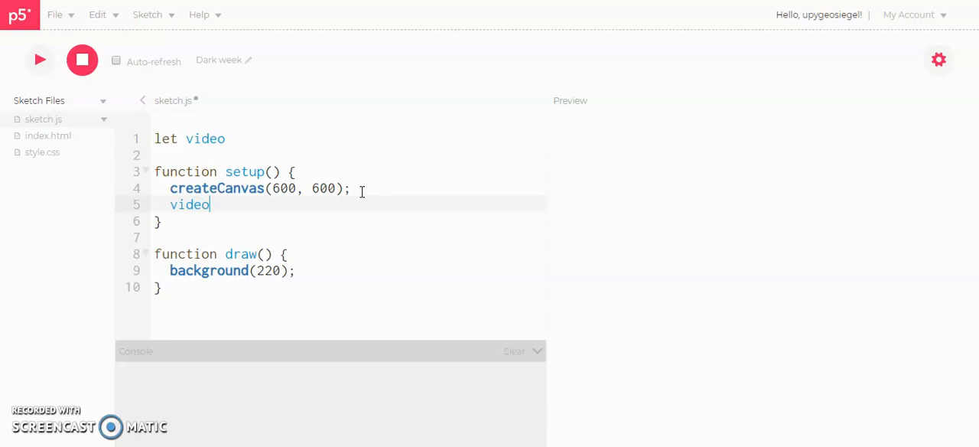
{"action": "type", "text": "= create"}
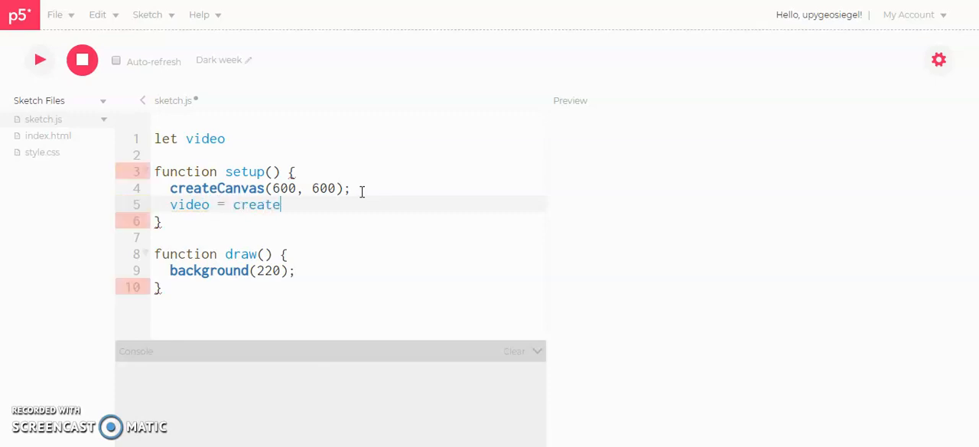
{"action": "type", "text": "Captu"}
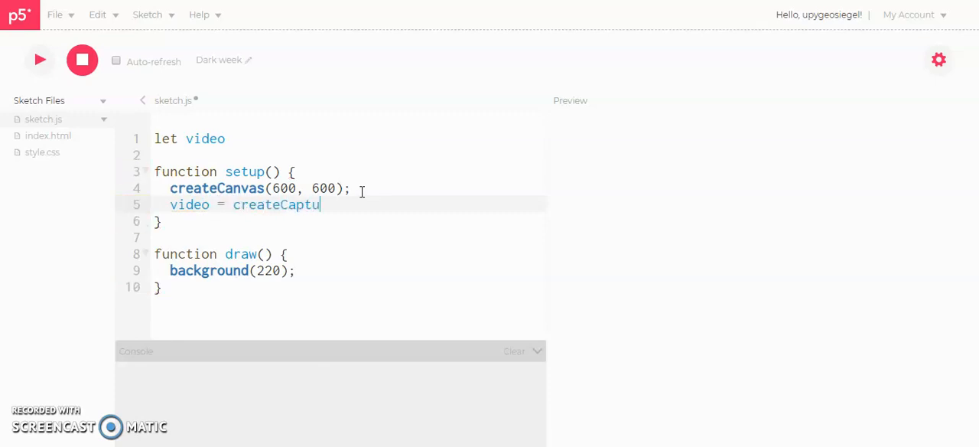
{"action": "type", "text": "re"}
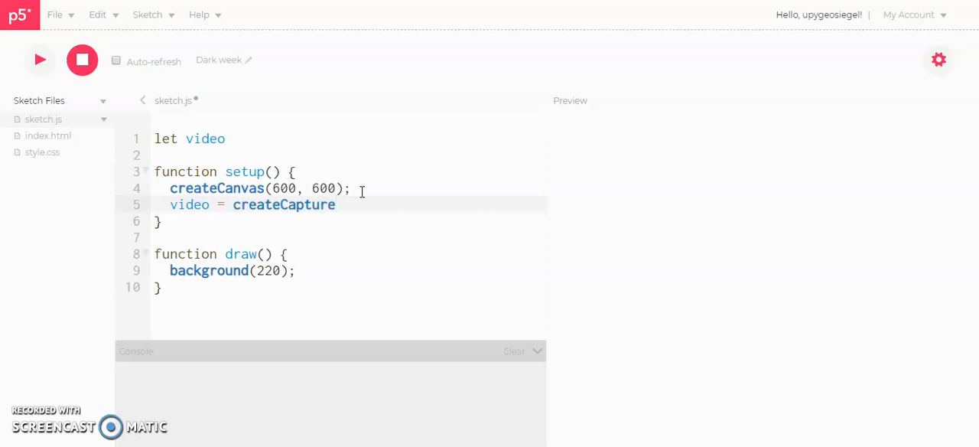
{"action": "type", "text": "(VIDEO)"}
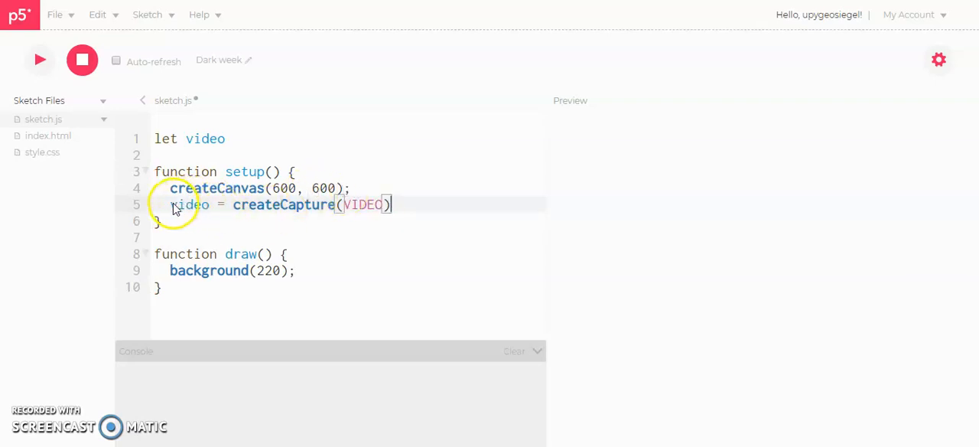
- Size the captured video to 600 by 600 with video.size(600,600)
{"action": "double_click", "coordinate": [283, 205]}
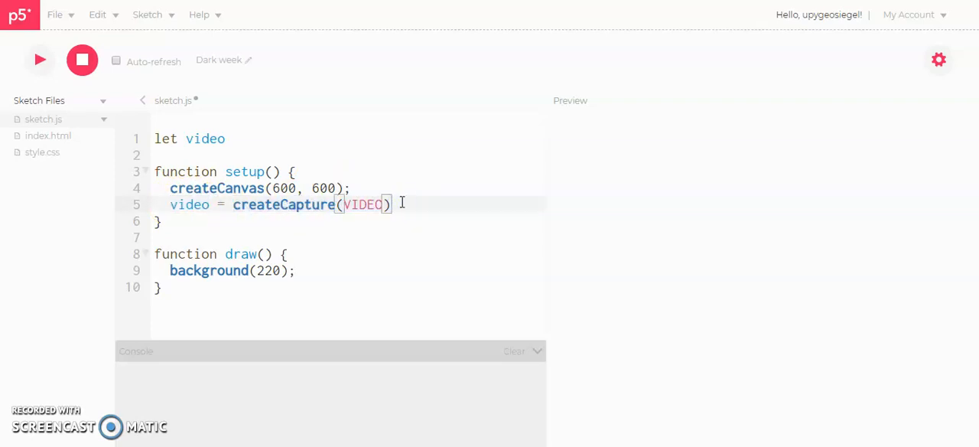
{"action": "type", "text": "video"}
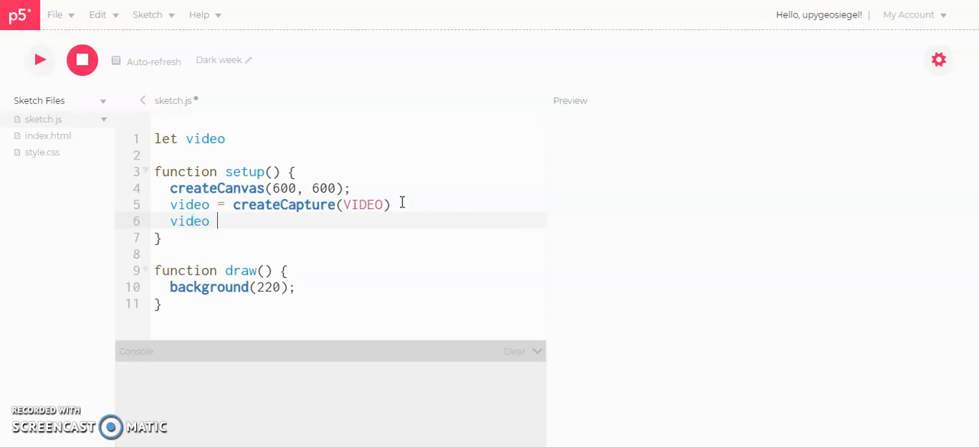
{"action": "type", "text": ".size"}
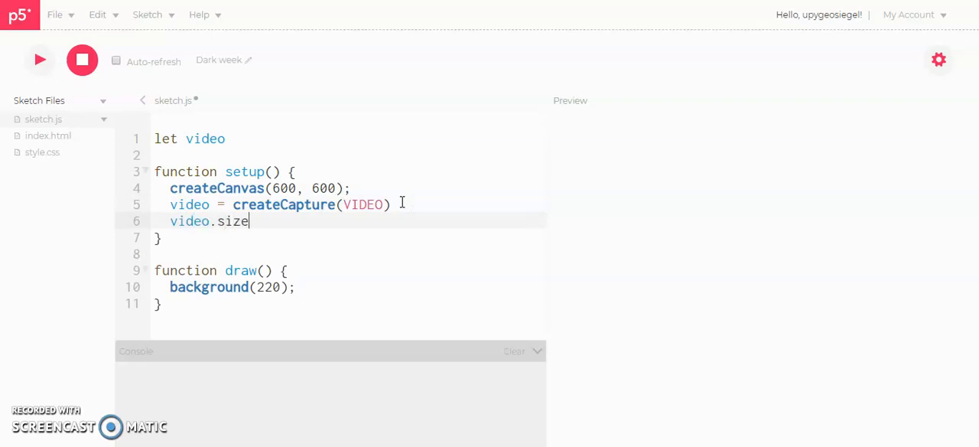
{"action": "type", "text": "(600,600"}
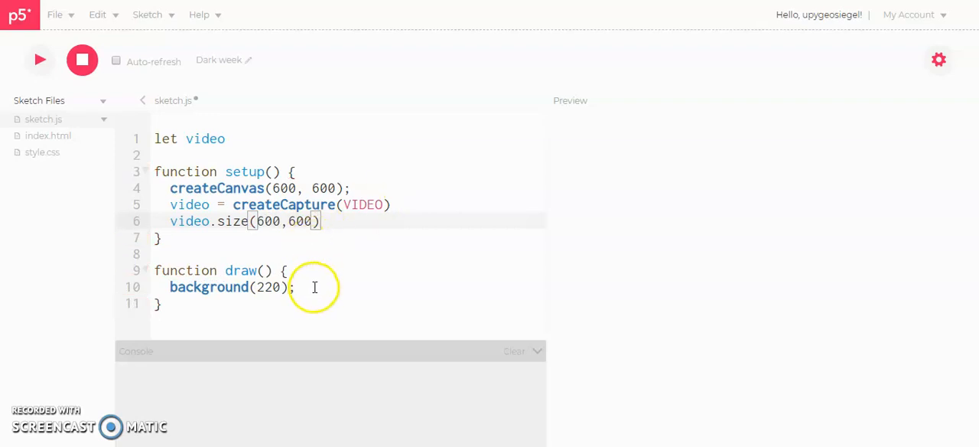
- Draw the video each frame with image(video, 0, 0, 600, 600) in draw
{"action": "key", "text": "Enter"}
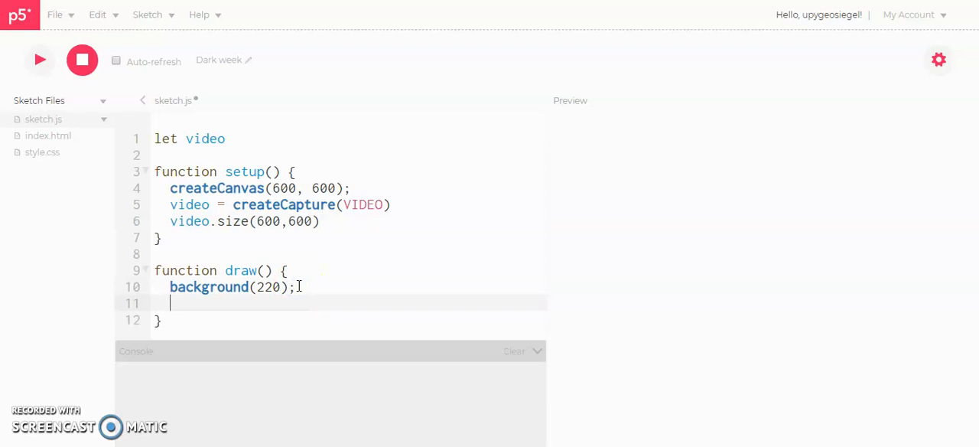
{"action": "type", "text": "image"}
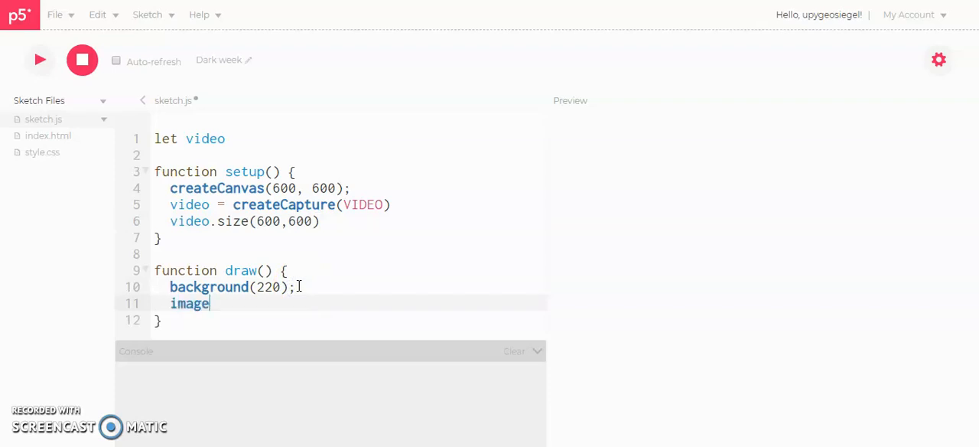
{"action": "type", "text": "(video"}
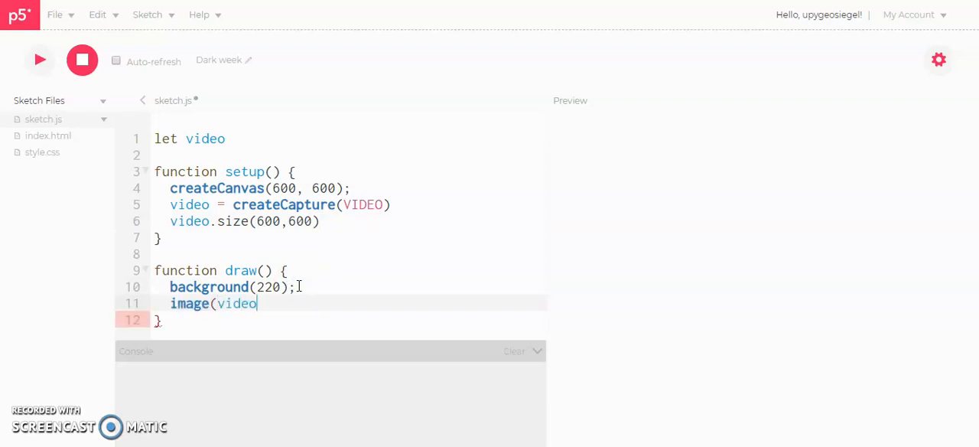
{"action": "type", "text": ","}
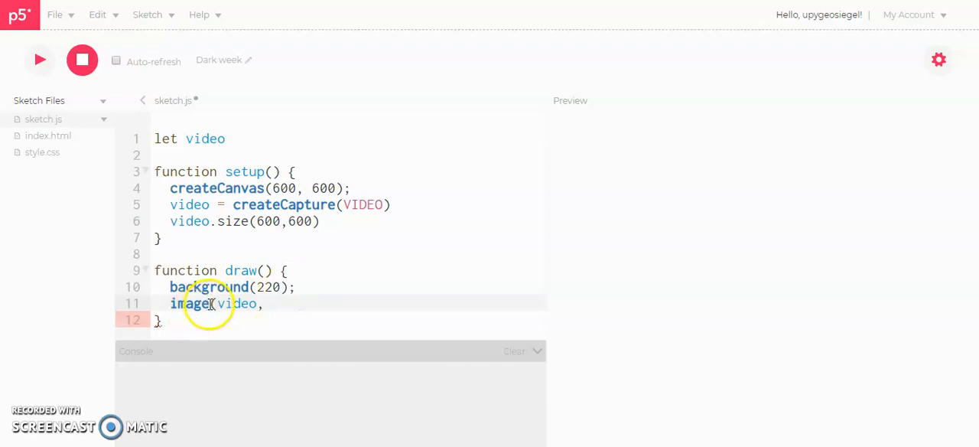
{"action": "double_click", "coordinate": [190, 303]}
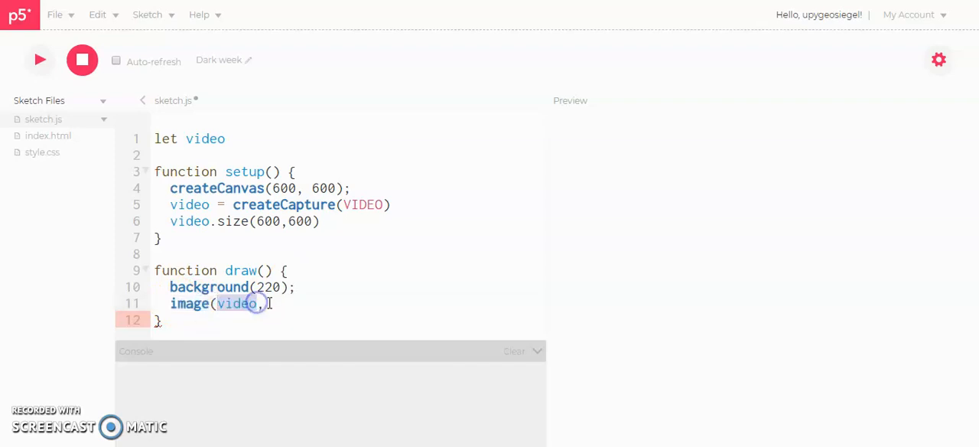
{"action": "type", "text": "0,0,"}
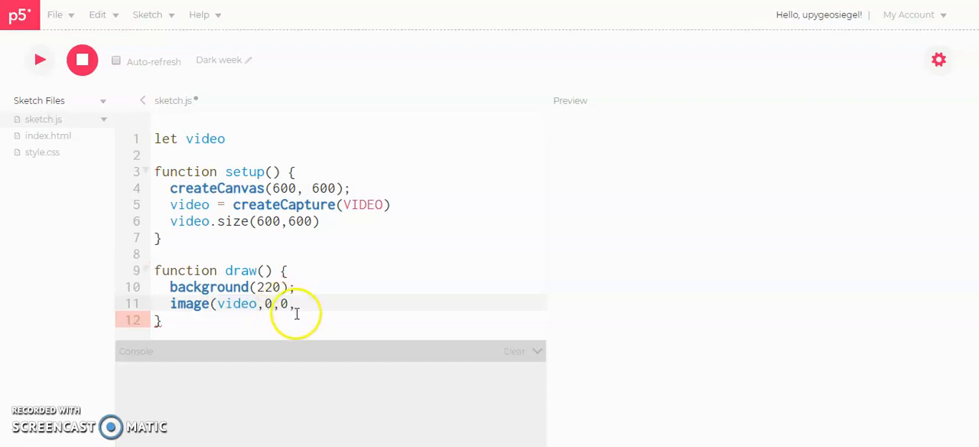
{"action": "type", "text": "600,600)"}
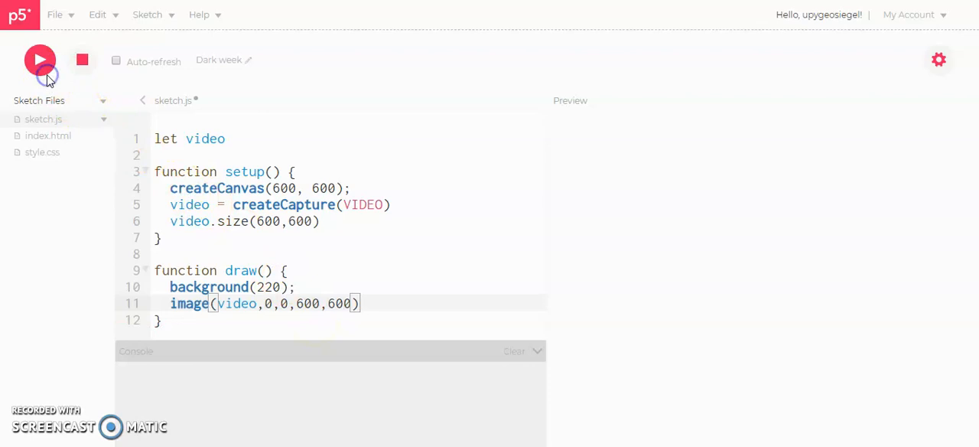
- Run the sketch, then hide the raw video element with video.hide() in setup
{"action": "left_click", "coordinate": [40, 60]}
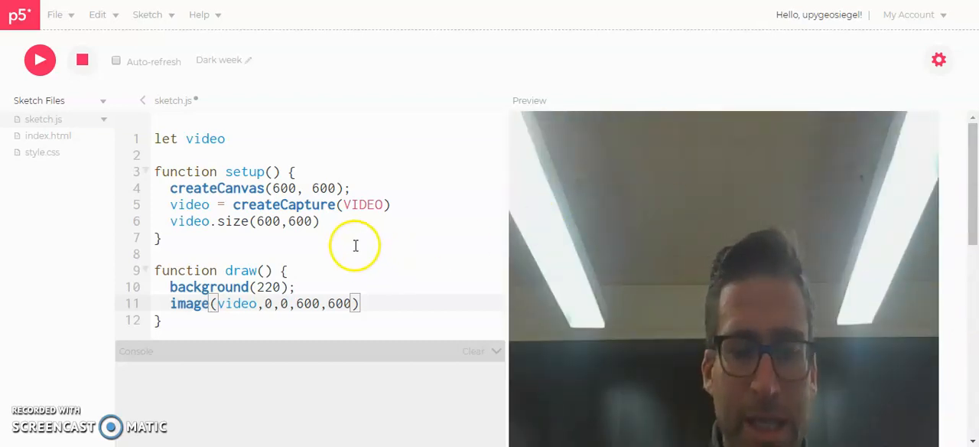
{"action": "key", "text": "enter"}
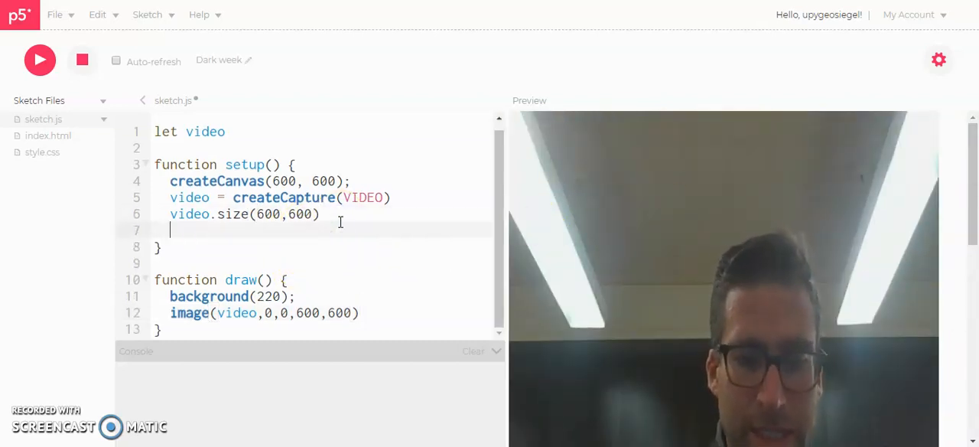
{"action": "type", "text": "video.h"}
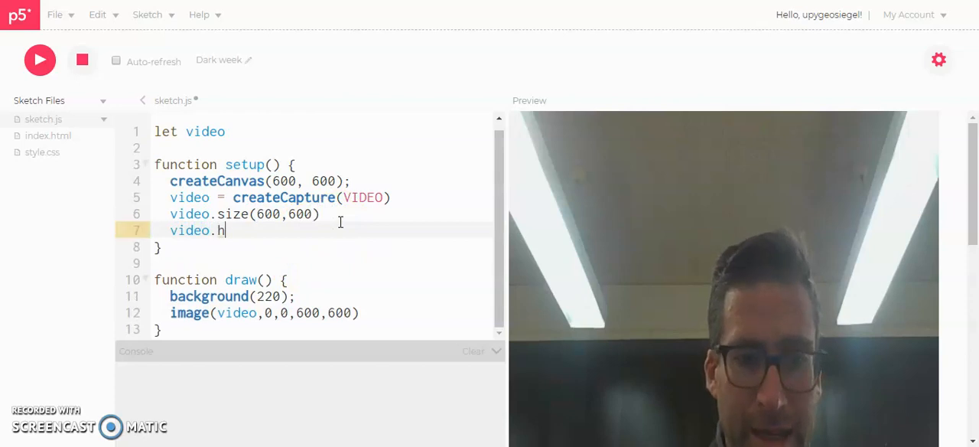
{"action": "type", "text": "ide()"}
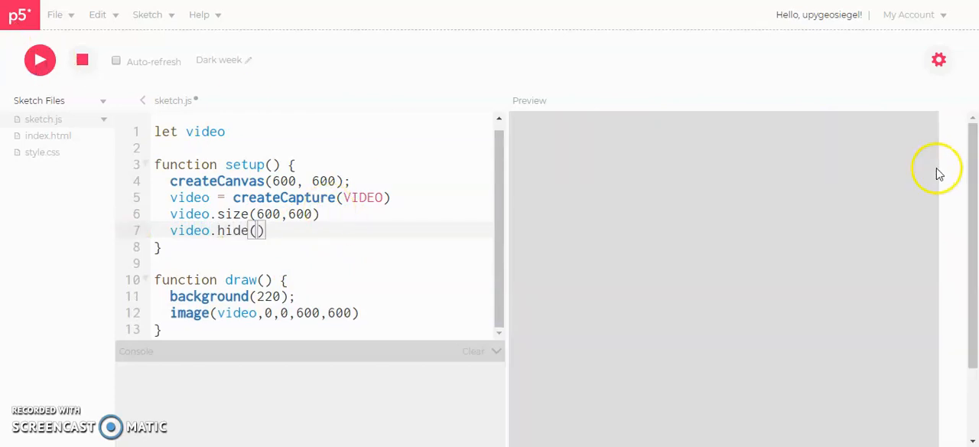
- Run the 600 by 500 sketch to check the live webcam feed, then stop it
{"action": "left_click", "coordinate": [40, 59]}
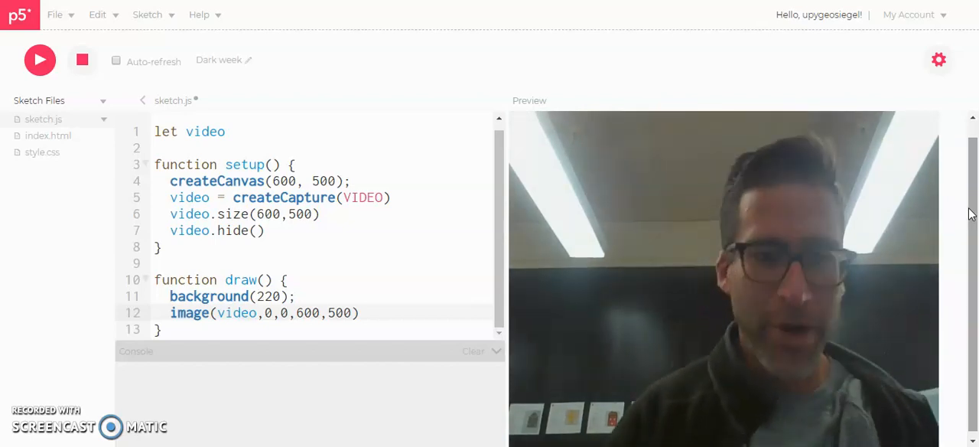
{"action": "left_click", "coordinate": [83, 59]}
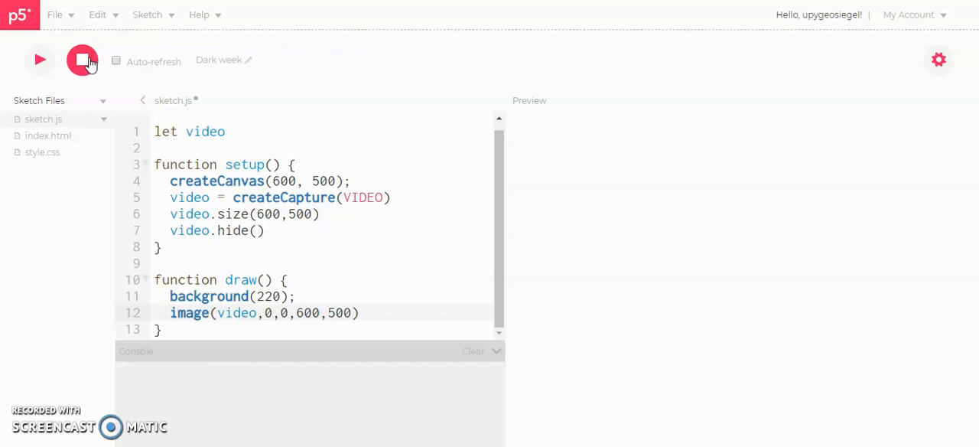
{"action": "left_click", "coordinate": [40, 59]}
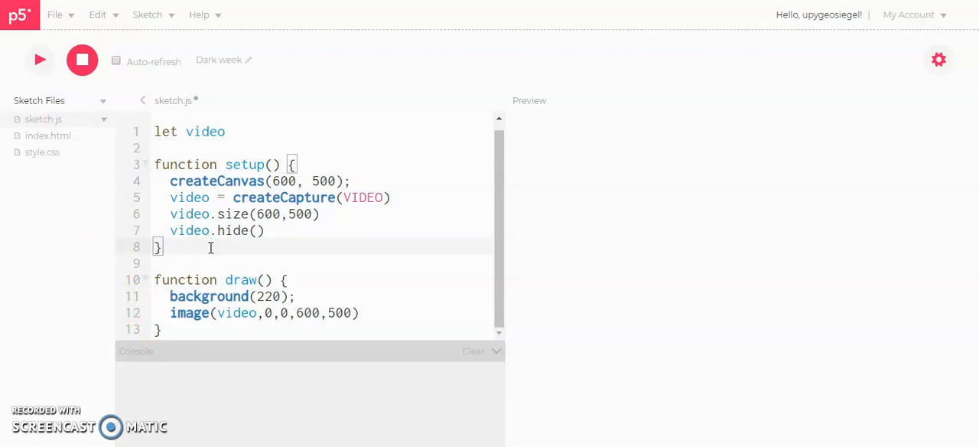
- Create poseFinder = ml5.poseNet(video) in setup, renaming it from faceFinder
{"action": "left_click", "coordinate": [260, 230]}
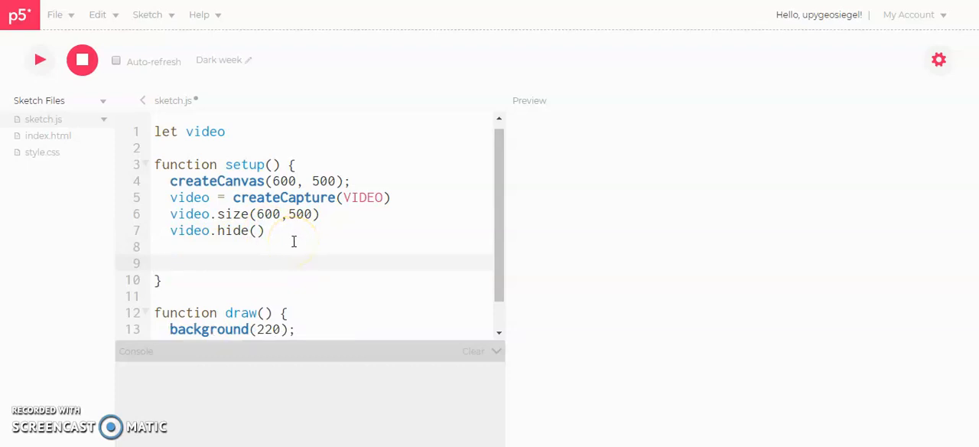
{"action": "type", "text": "l"}
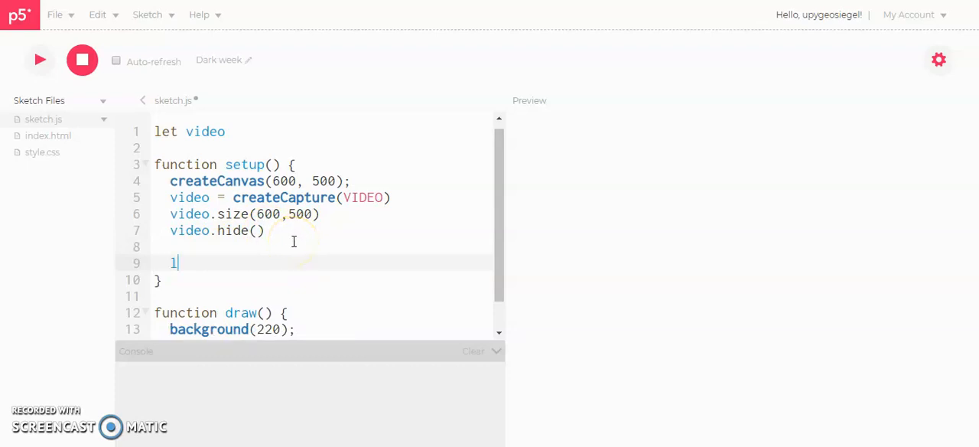
{"action": "type", "text": "et facef"}
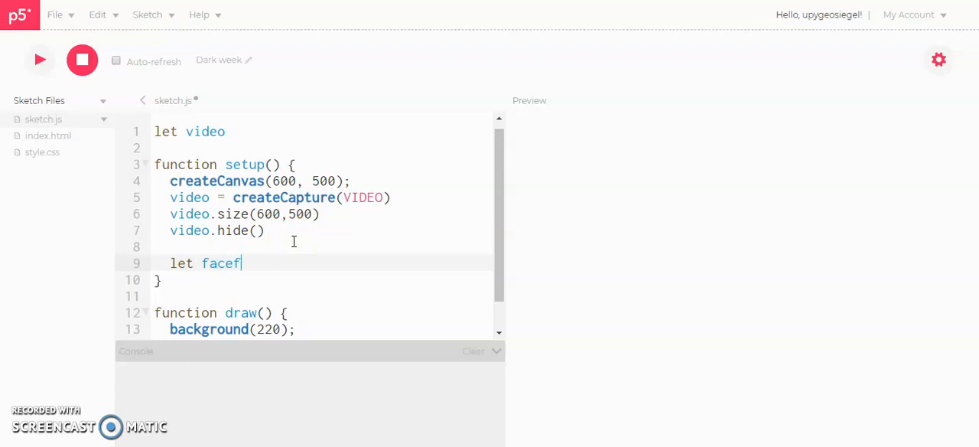
{"action": "type", "text": "inder"}
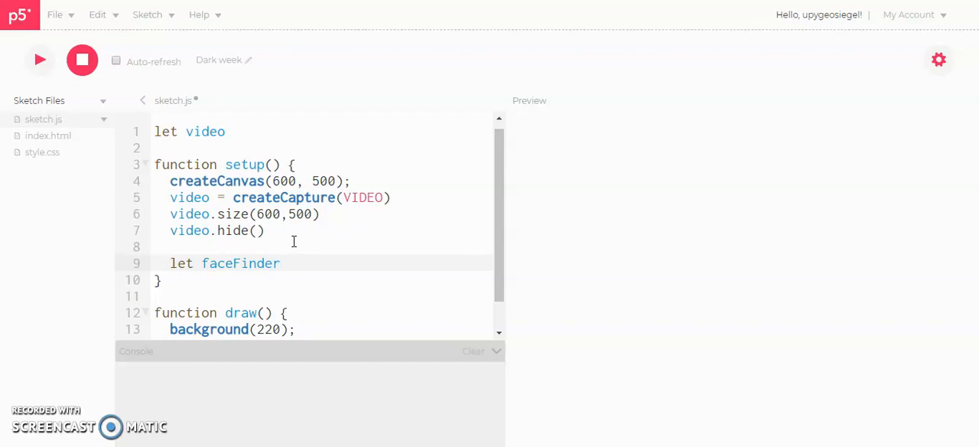
{"action": "key", "text": "BackSpace"}
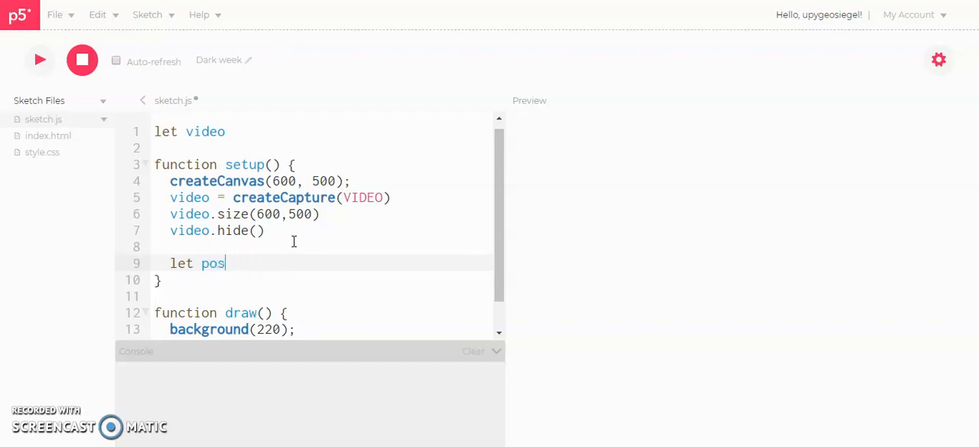
{"action": "type", "text": "e"}
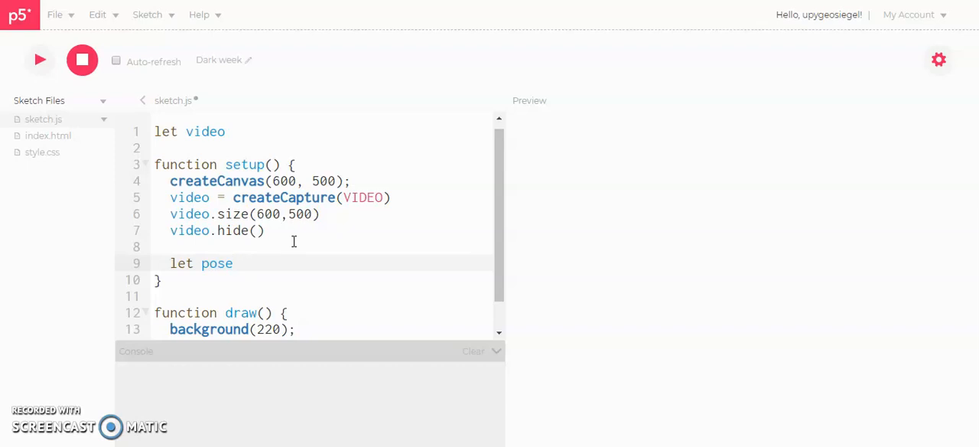
{"action": "type", "text": "Finder ="}
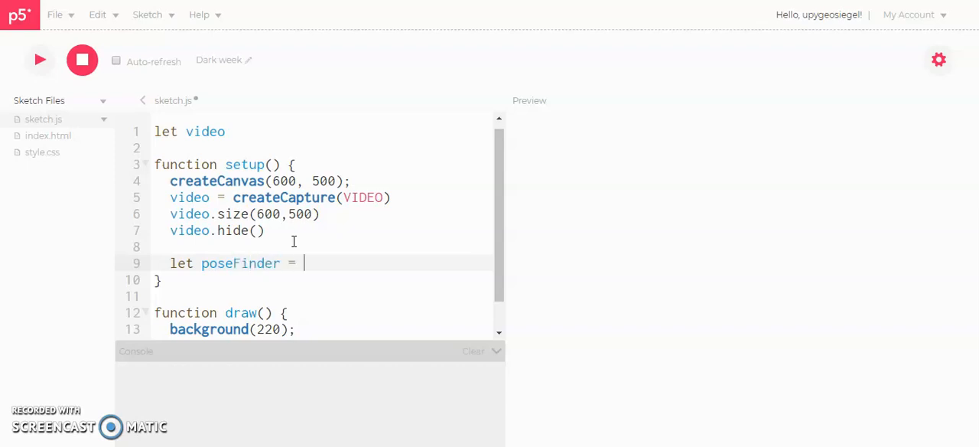
{"action": "type", "text": "ml"}
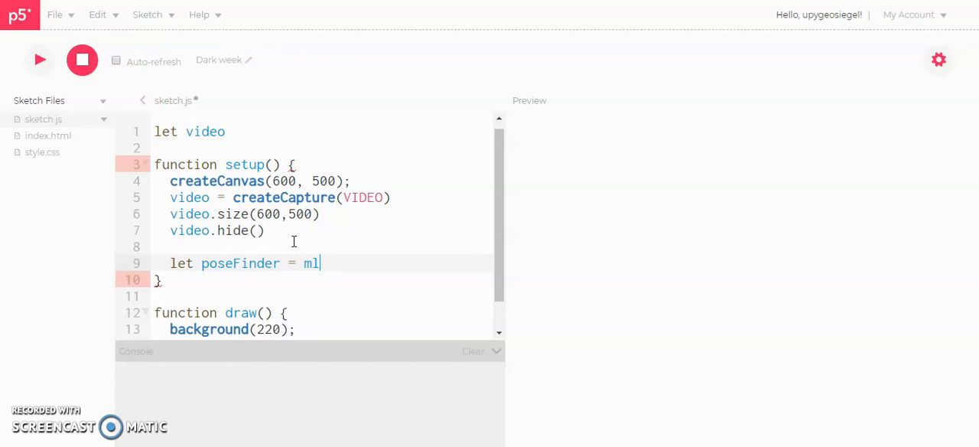
{"action": "type", "text": "5"}
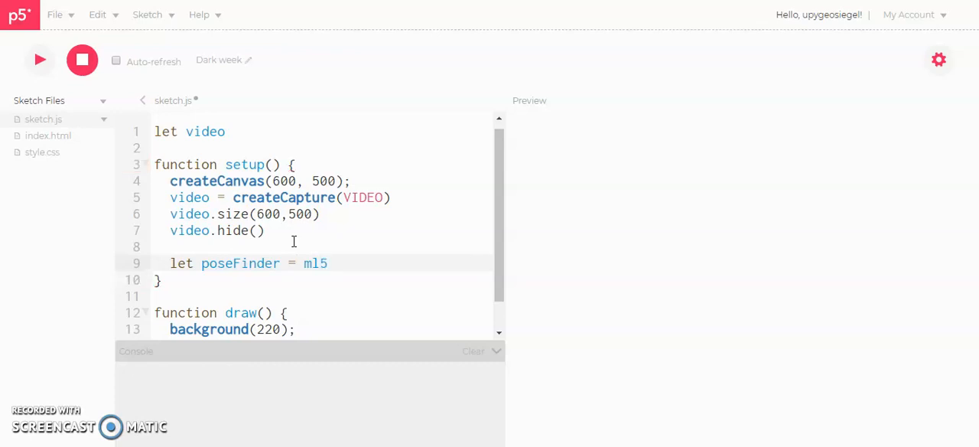
{"action": "type", "text": ".pose"}
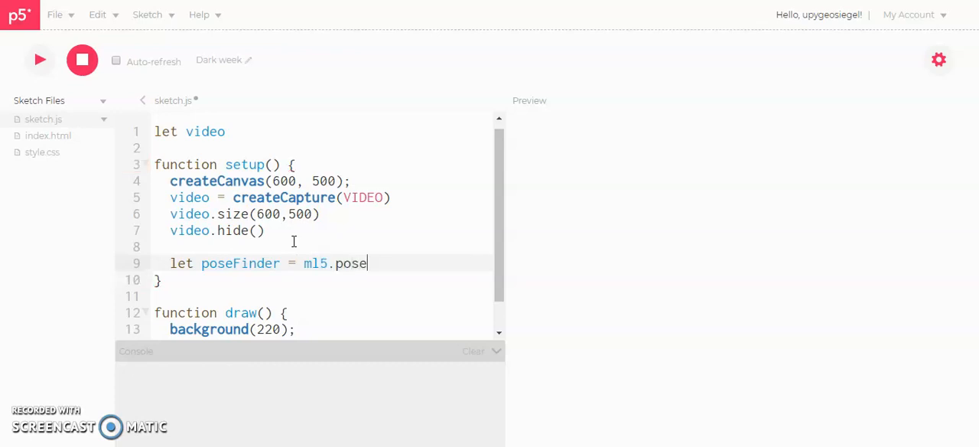
{"action": "type", "text": "Net"}
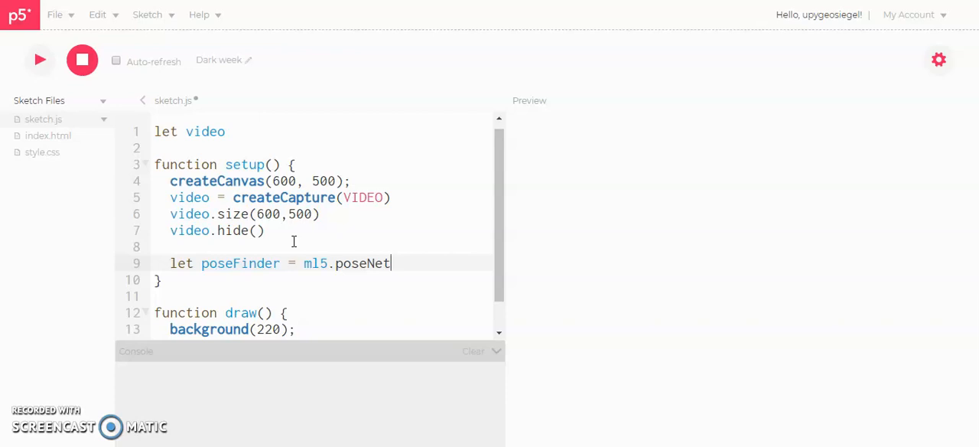
{"action": "type", "text": "("}
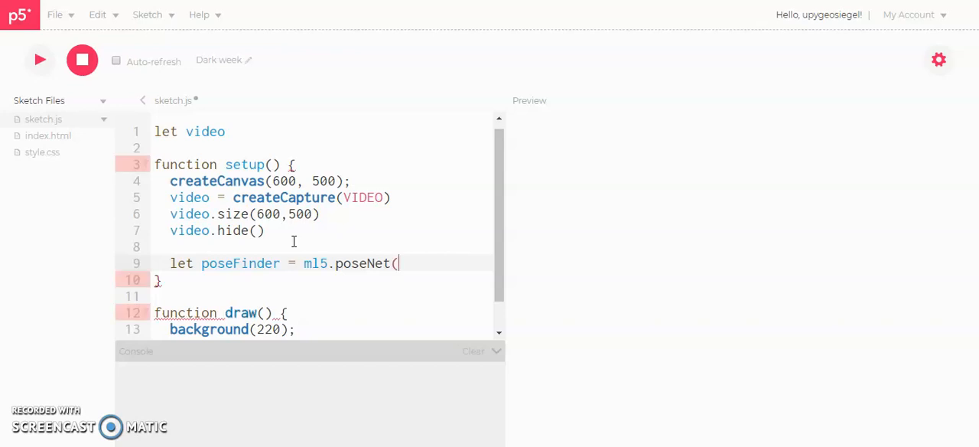
{"action": "type", "text": "video)"}
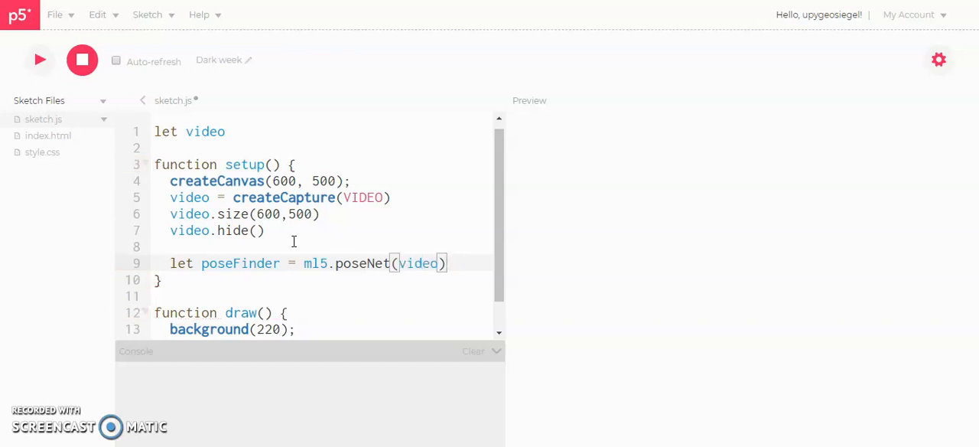
{"action": "double_click", "coordinate": [190, 197]}
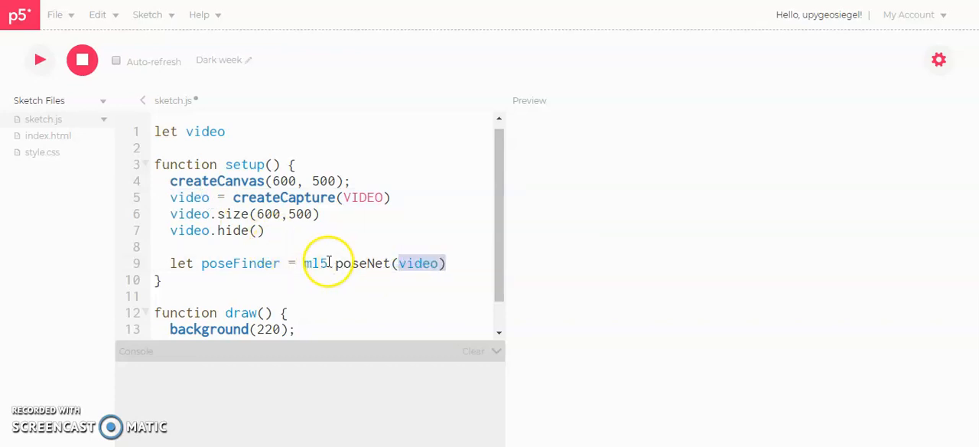
- Register poseFinder.on("pose", gotPose) so each detected pose calls gotPose
{"action": "double_click", "coordinate": [315, 264]}
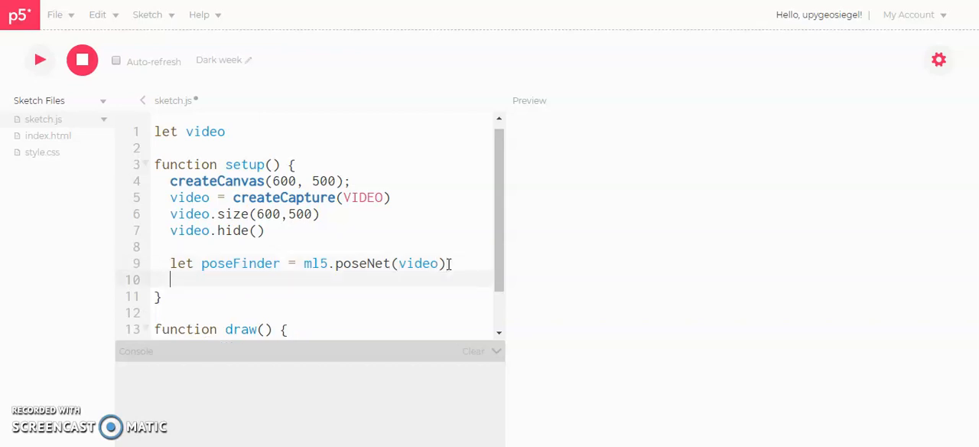
{"action": "type", "text": "po"}
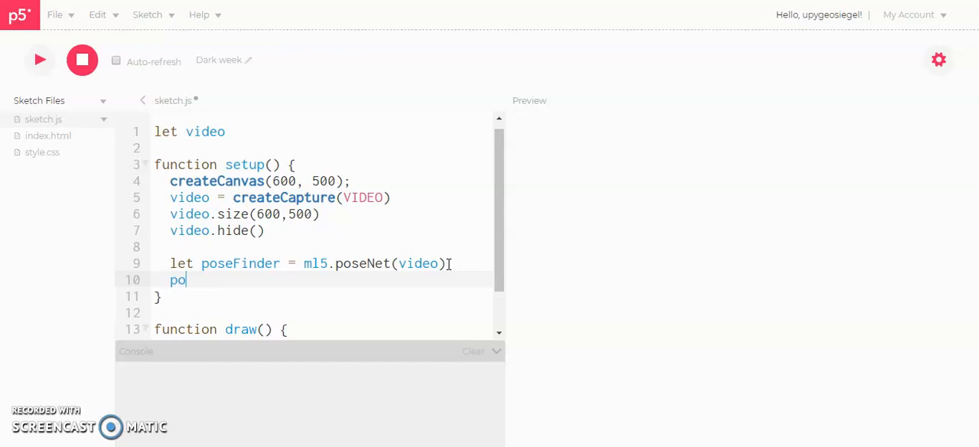
{"action": "type", "text": "seFinde"}
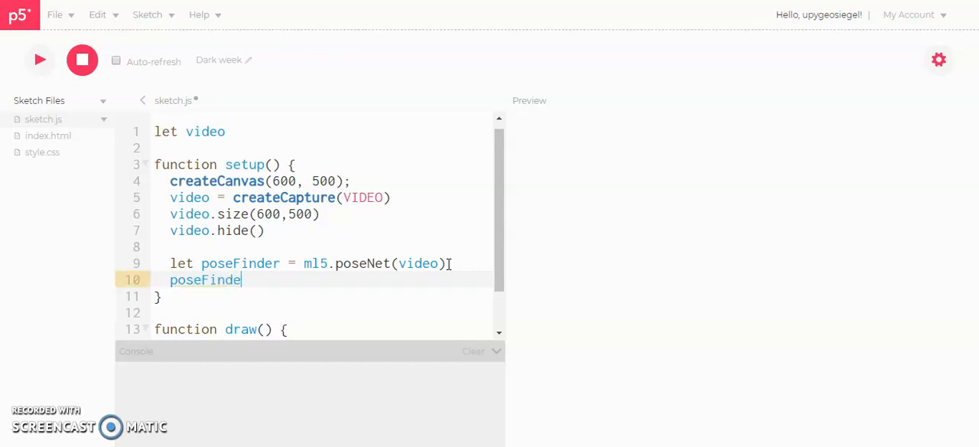
{"action": "type", "text": "r.on("}
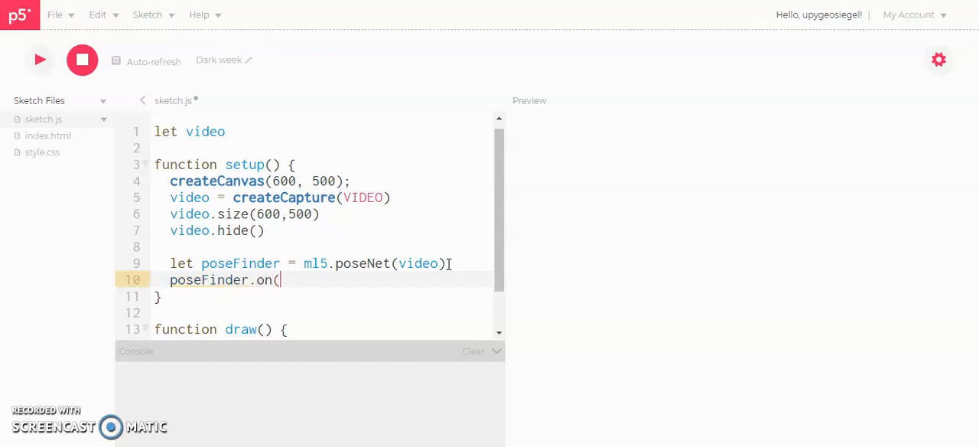
{"action": "type", "text": "\"pose\""}
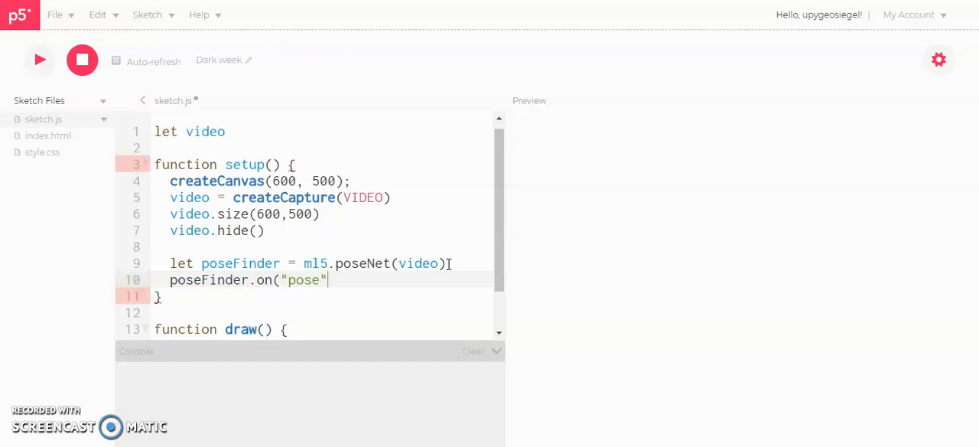
{"action": "type", "text": ", got"}
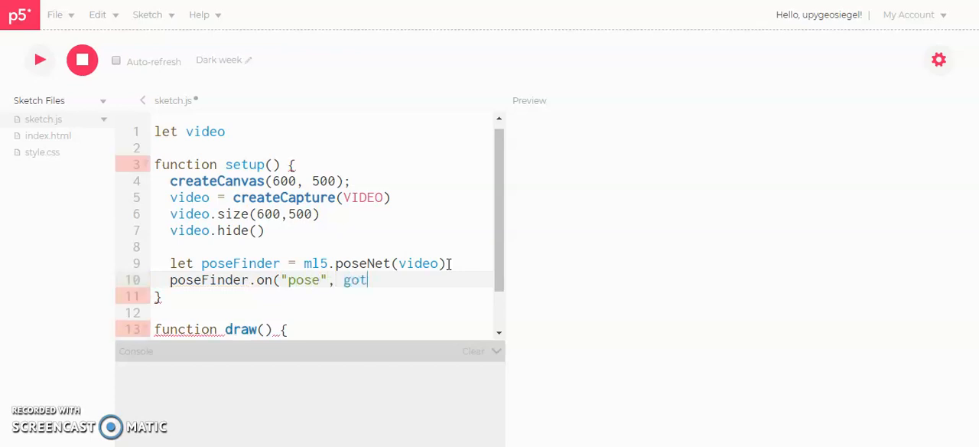
{"action": "type", "text": "Pose)"}
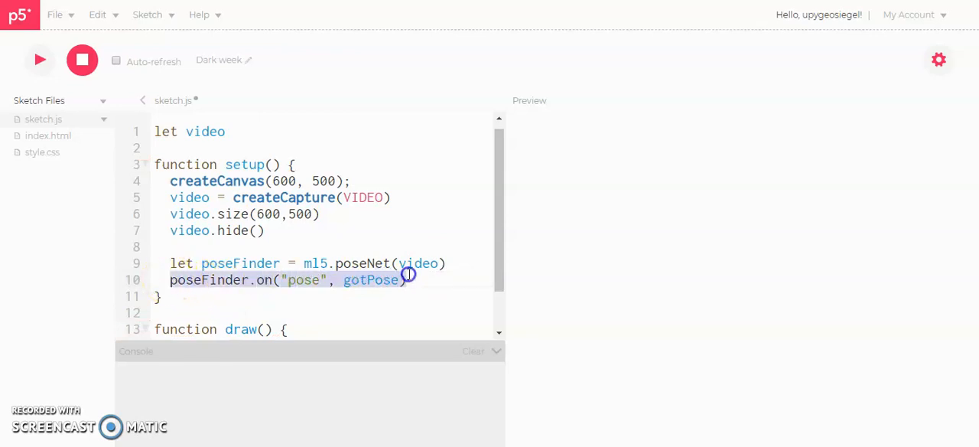
- Review the poseFinder.on line, highlighting the "pose" event name and gotPose callback
{"action": "left_click", "coordinate": [241, 279]}
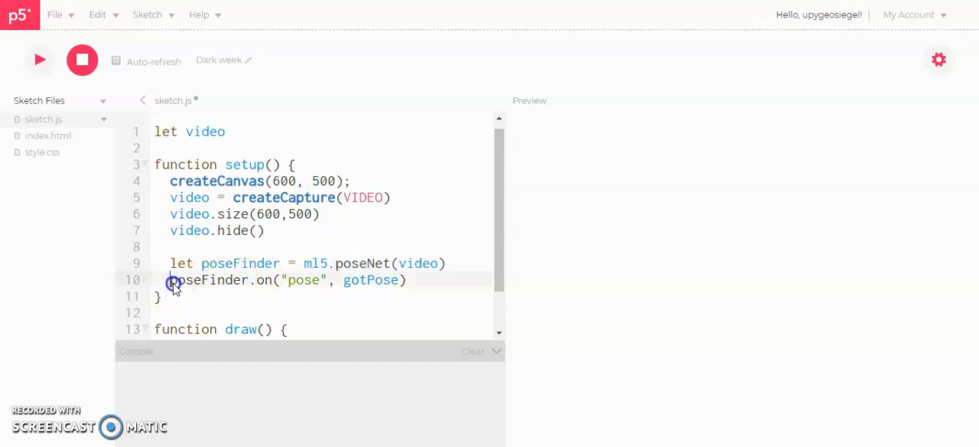
{"action": "double_click", "coordinate": [207, 280]}
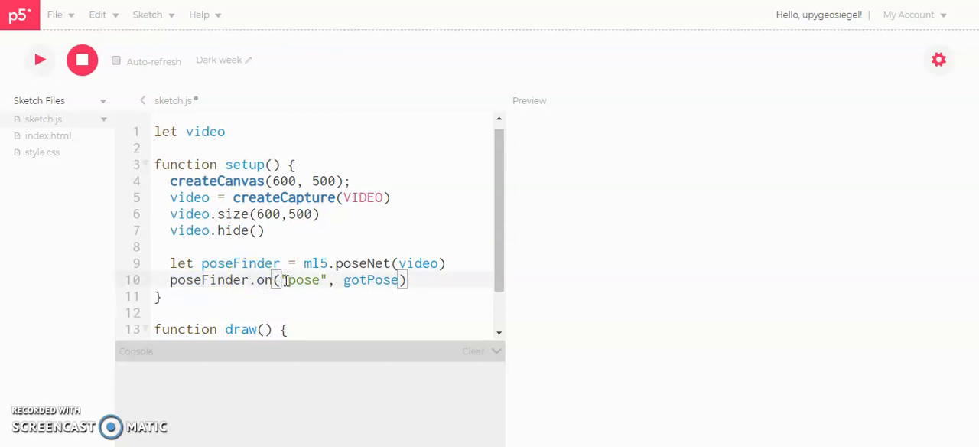
{"action": "double_click", "coordinate": [302, 279]}
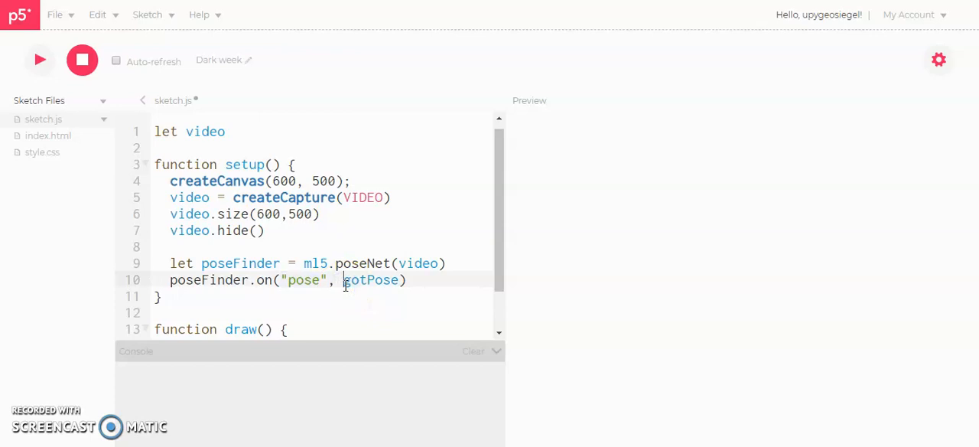
{"action": "double_click", "coordinate": [208, 280]}
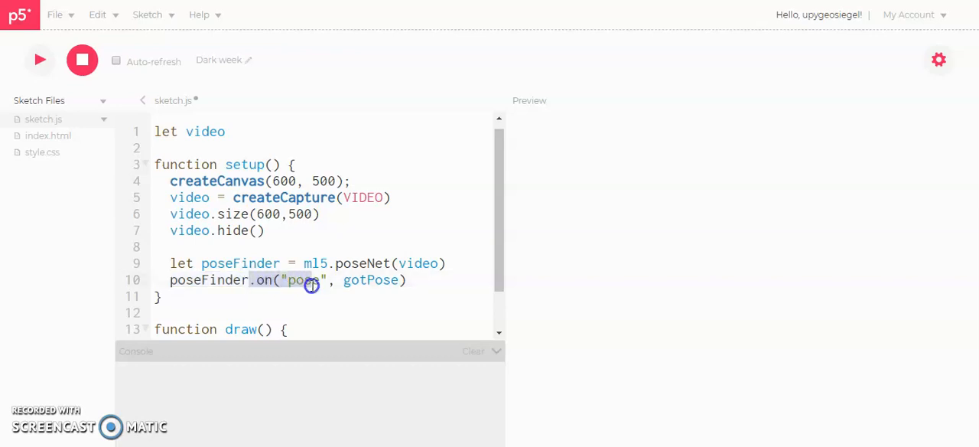
{"action": "double_click", "coordinate": [370, 280]}
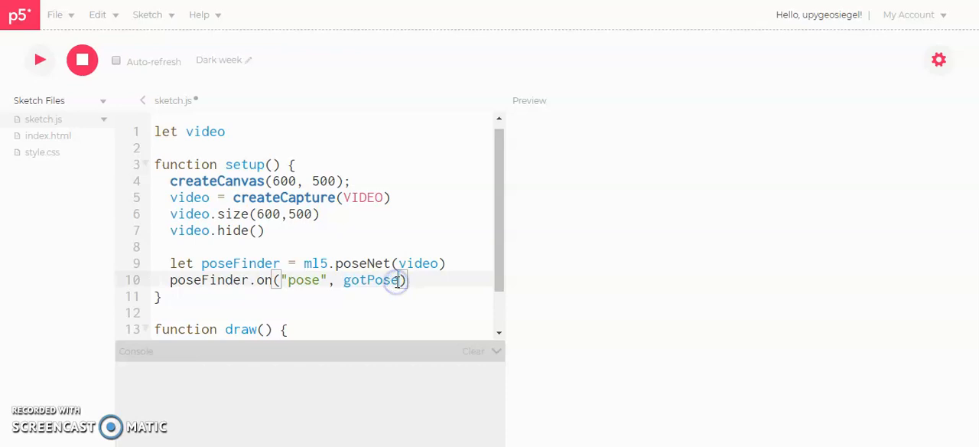
{"action": "double_click", "coordinate": [370, 279]}
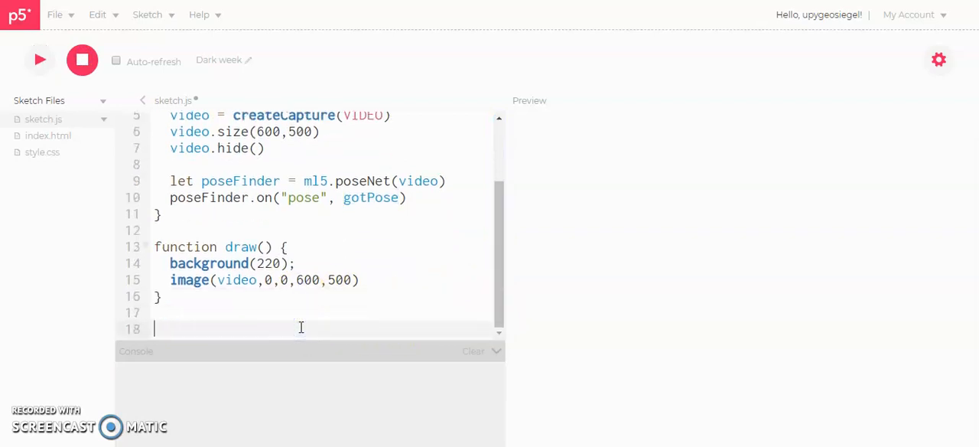
- Define function gotPose(poses) that logs poses with console.log(poses)
{"action": "type", "text": "functi"}
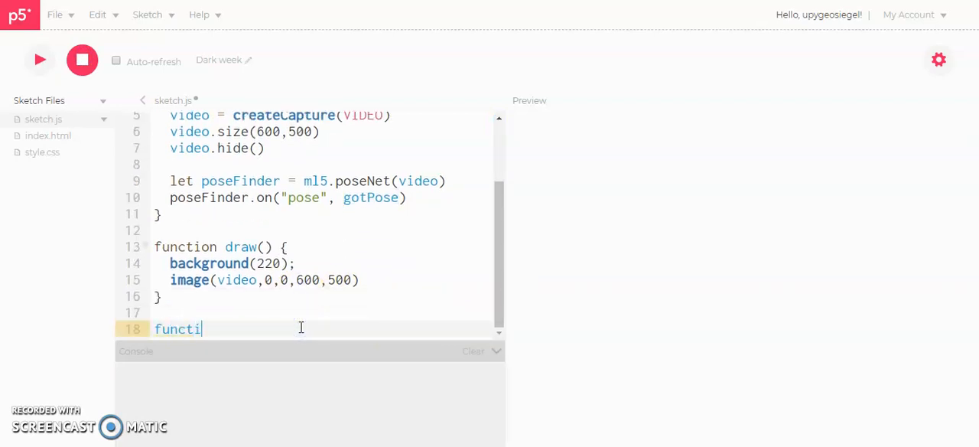
{"action": "type", "text": "on gotPose(poses"}
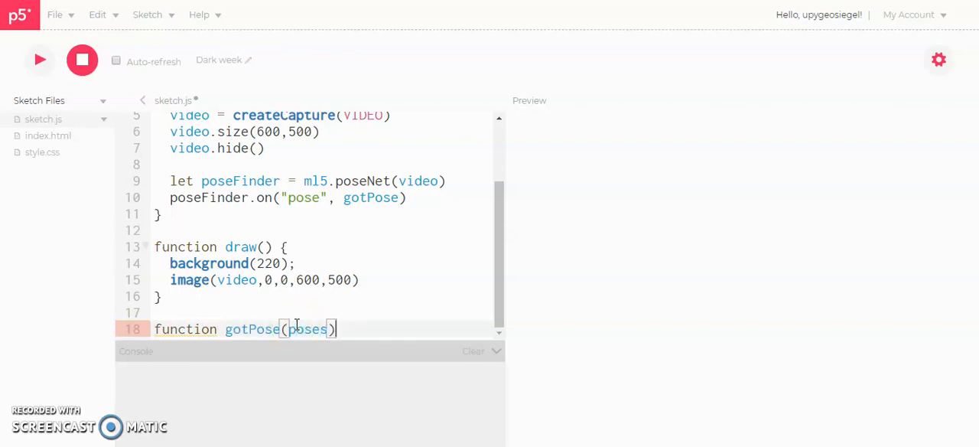
{"action": "type", "text": "{"}
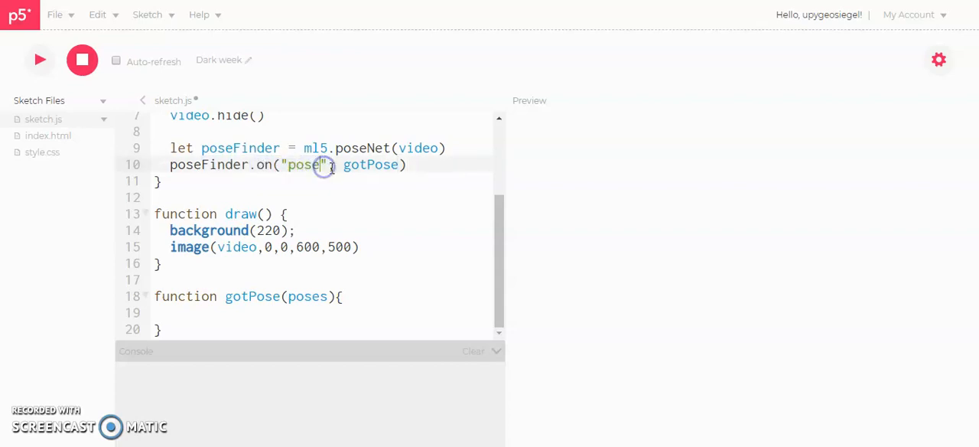
{"action": "double_click", "coordinate": [370, 164]}
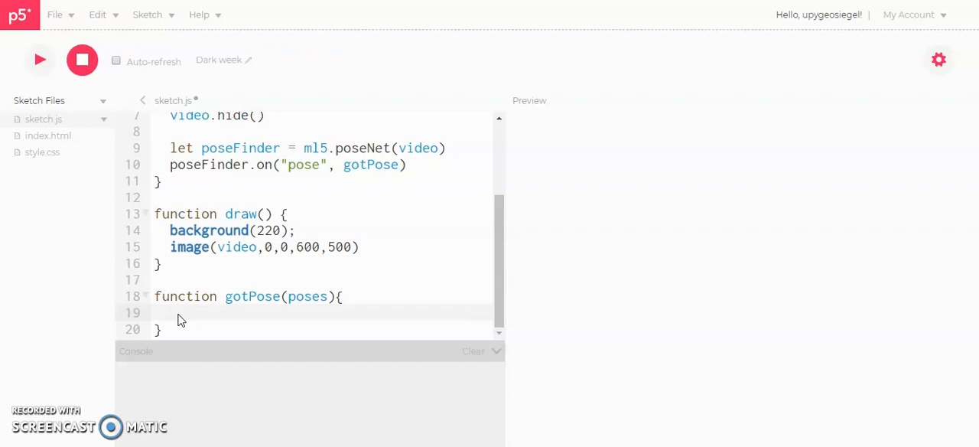
{"action": "mouse_move", "coordinate": [491, 291]}
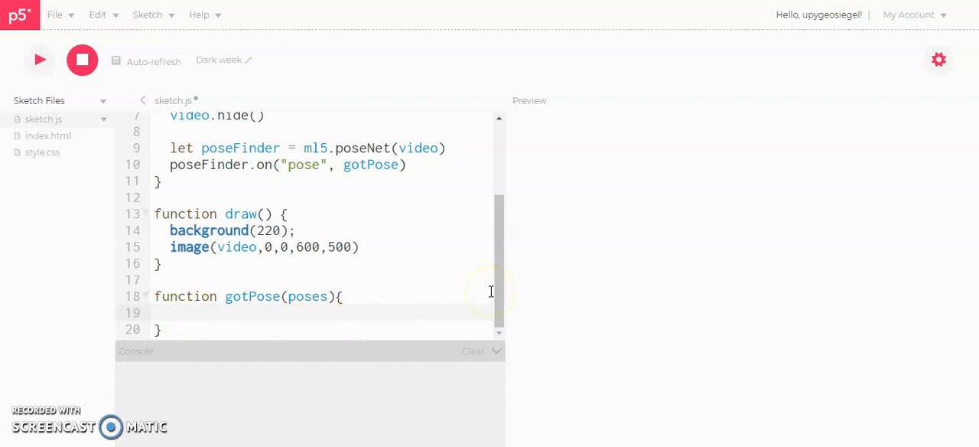
{"action": "type", "text": "console.log"}
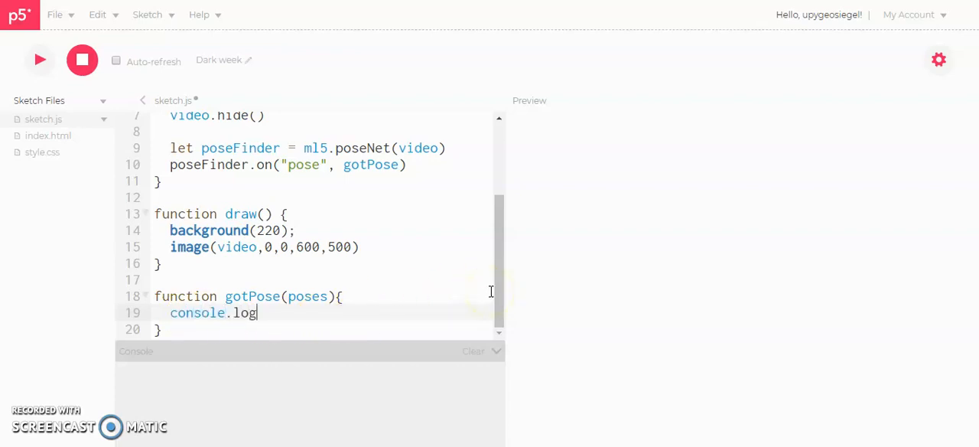
{"action": "type", "text": "(poses"}
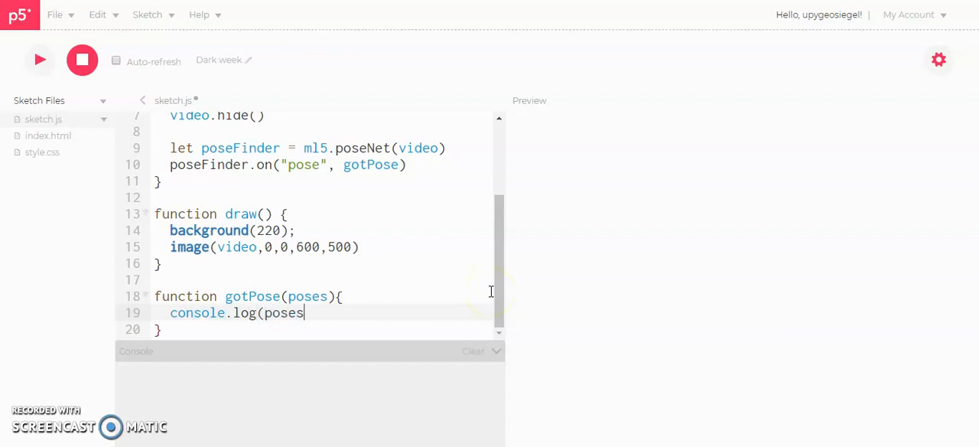
- Run the pose-logging sketch so its preview starts
{"action": "left_click", "coordinate": [39, 60]}
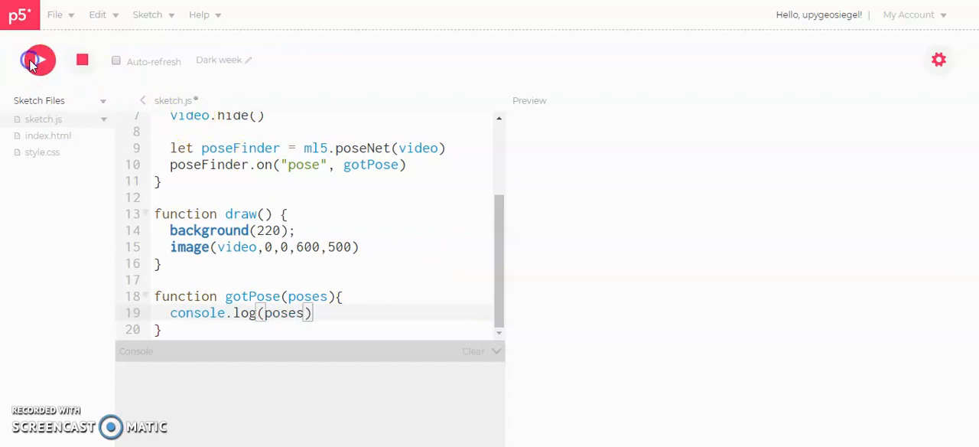
{"action": "left_click", "coordinate": [38, 59]}
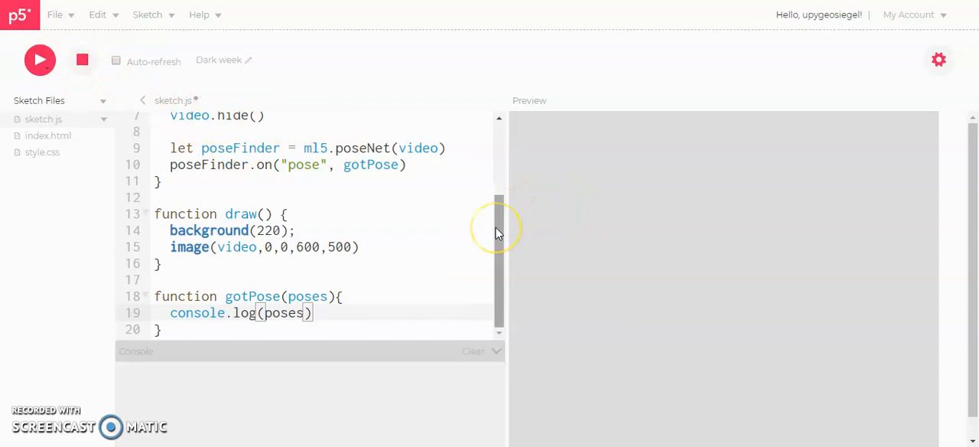
{"action": "mouse_move", "coordinate": [496, 232]}
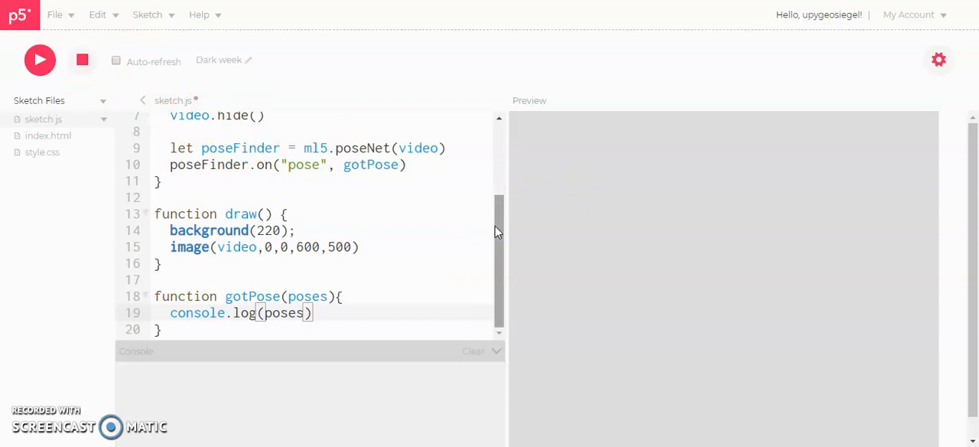
{"action": "left_click", "coordinate": [40, 60]}
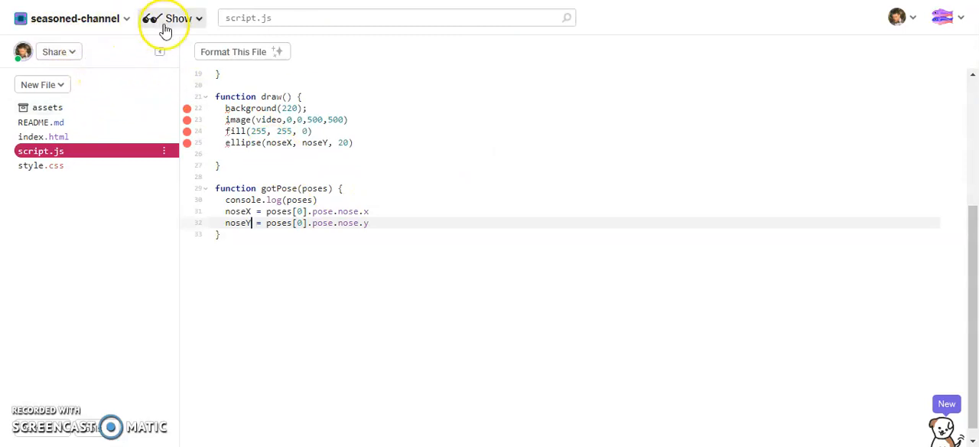
- Inspect the running app page to bring up the browser developer tools beside it
{"action": "right_click", "coordinate": [572, 145]}
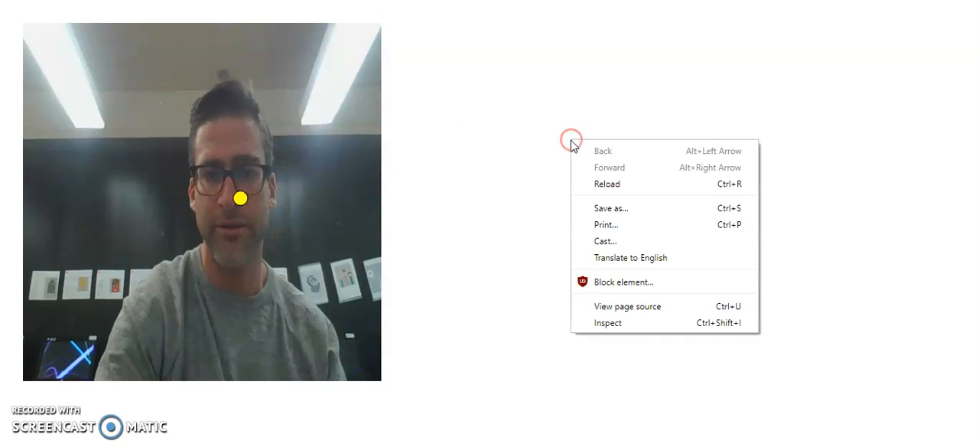
{"action": "left_click", "coordinate": [608, 323]}
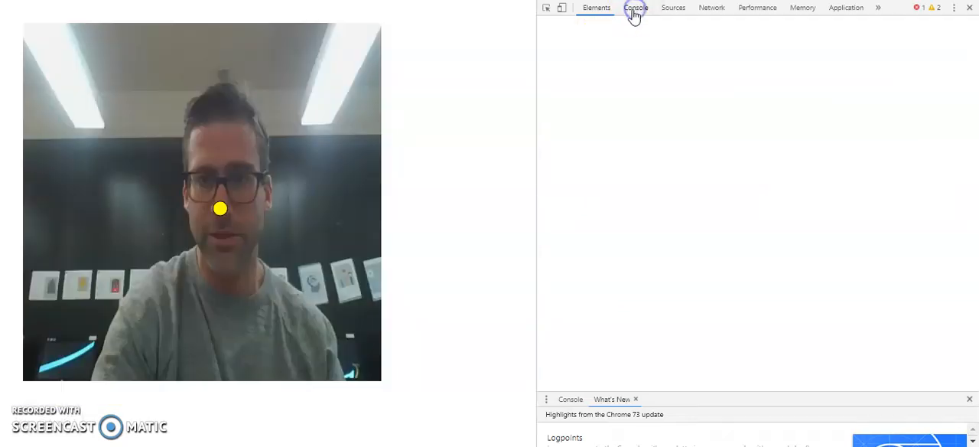
- In the Console, expand a logged poses array down to pose 0's keypoints like nose and leftEar
{"action": "left_click", "coordinate": [636, 8]}
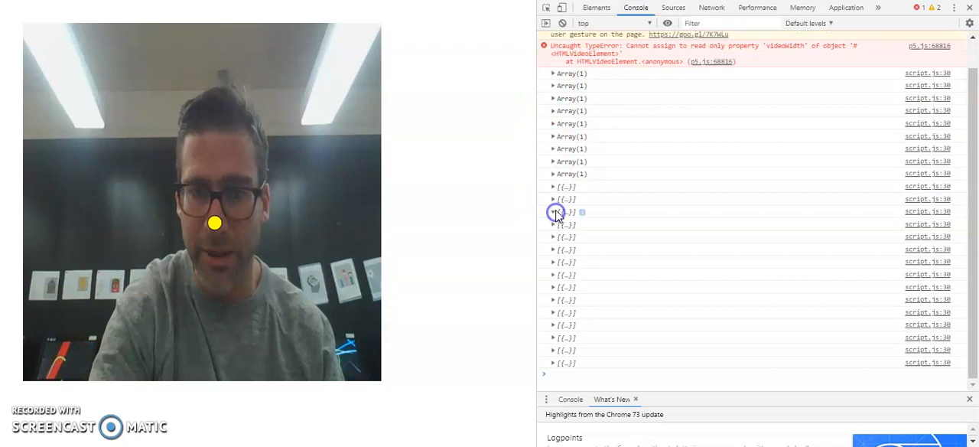
{"action": "left_click", "coordinate": [554, 211]}
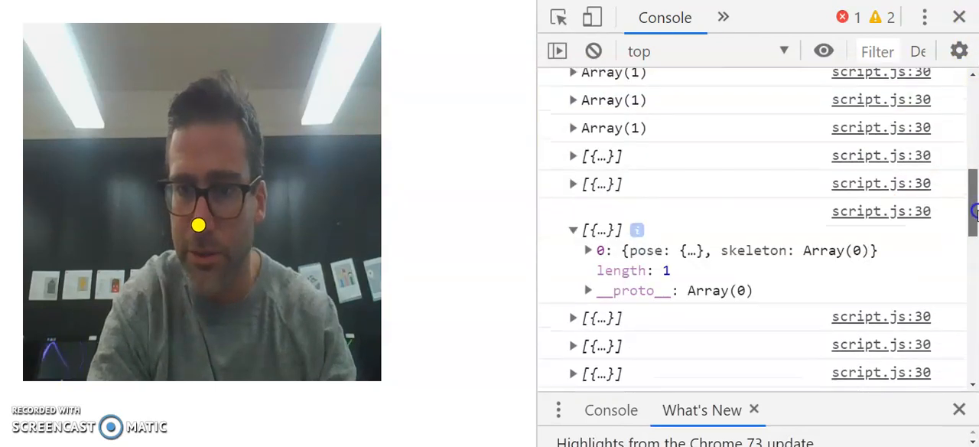
{"action": "scroll", "scroll_direction": "down", "scroll_amount": 3}
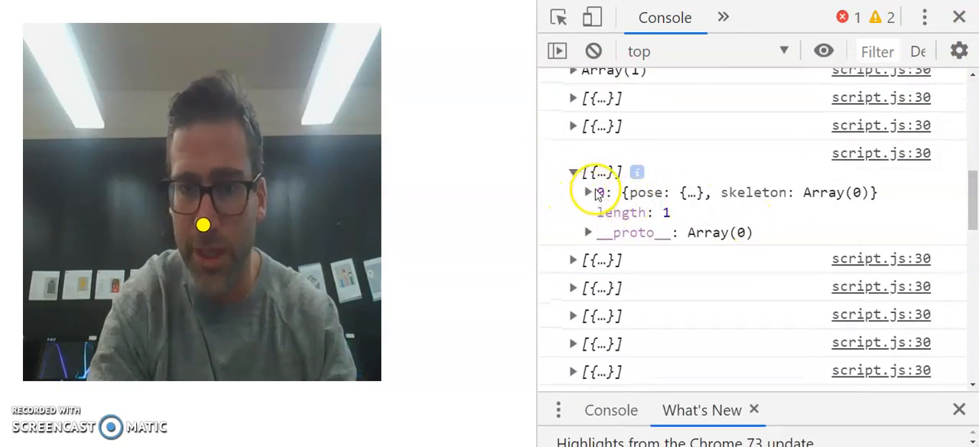
{"action": "left_click", "coordinate": [589, 192]}
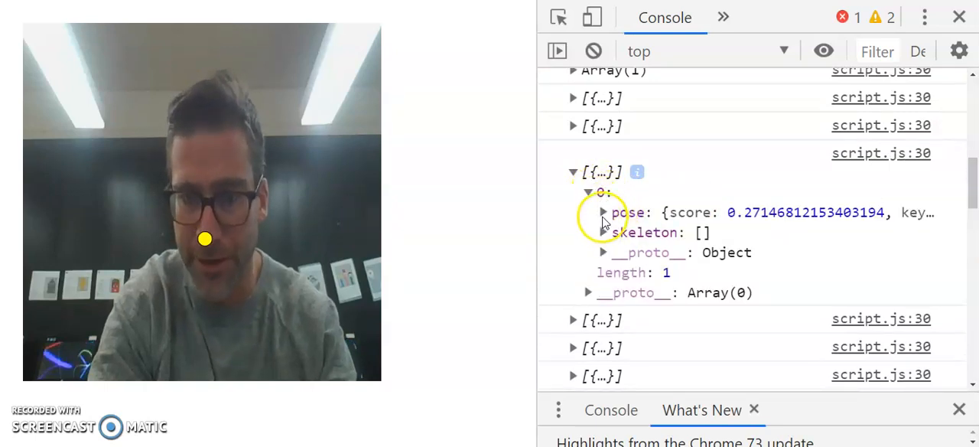
{"action": "left_click", "coordinate": [603, 212]}
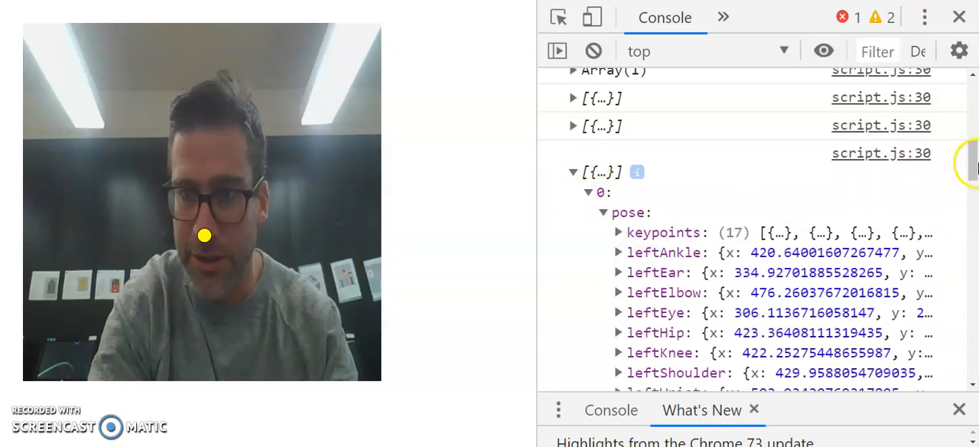
{"action": "scroll", "scroll_direction": "down", "scroll_amount": 3}
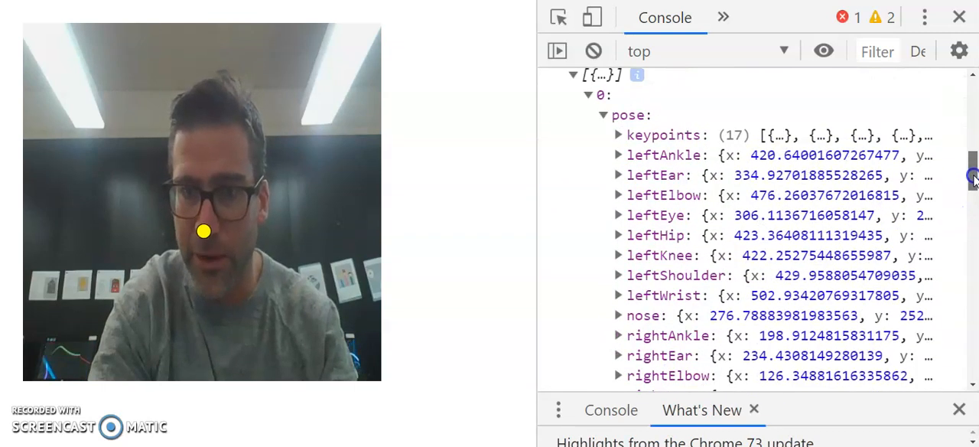
{"action": "mouse_move", "coordinate": [666, 155]}
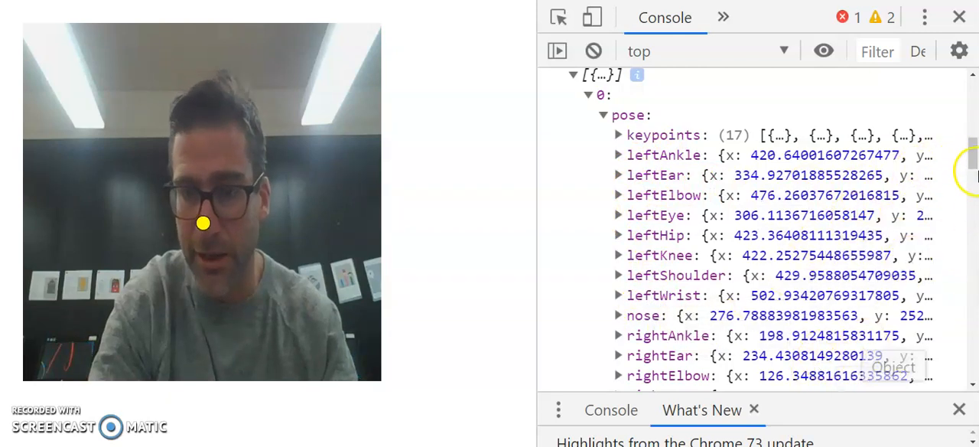
- Expand the leftEar and nose keypoints to show their confidence and x, y coordinates
{"action": "scroll", "scroll_direction": "down", "scroll_amount": 3}
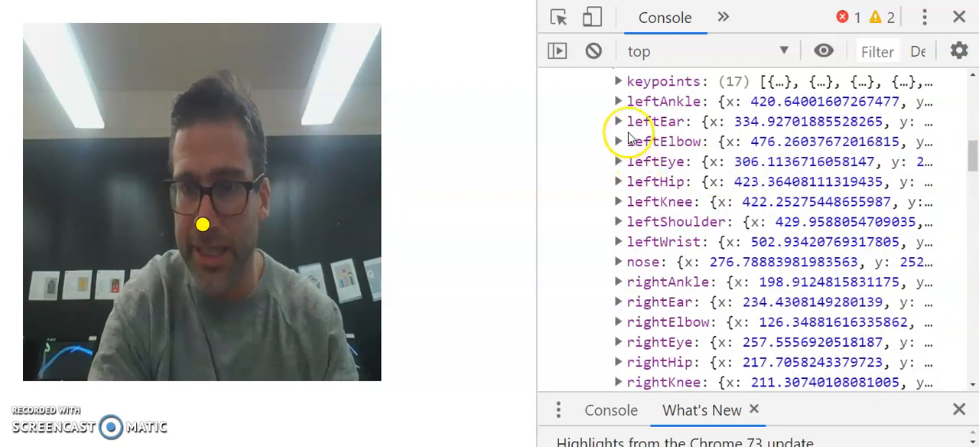
{"action": "left_click", "coordinate": [618, 120]}
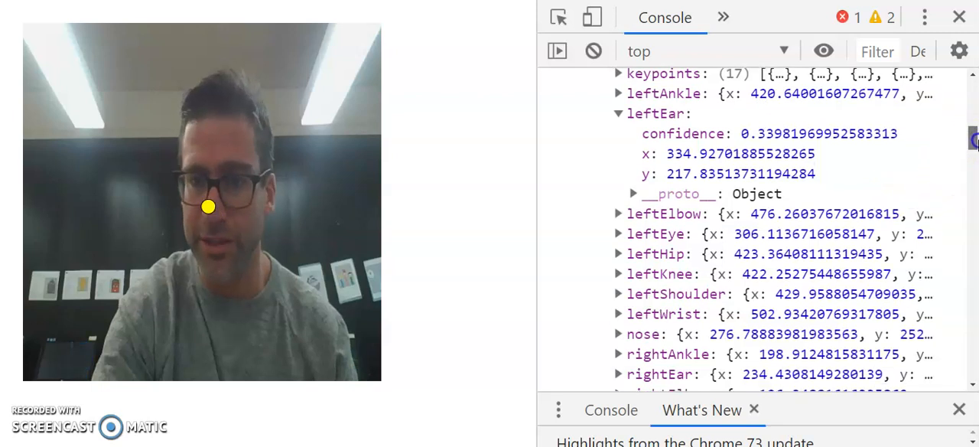
{"action": "scroll", "scroll_direction": "down", "scroll_amount": 3}
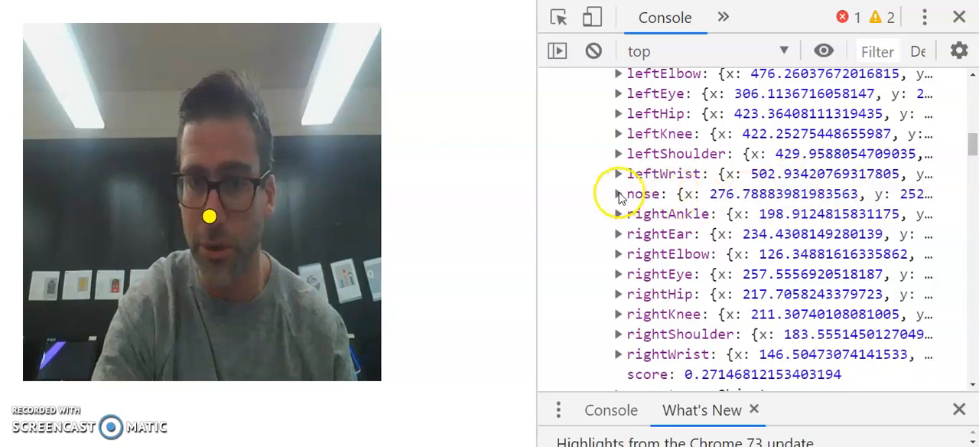
{"action": "left_click", "coordinate": [617, 193]}
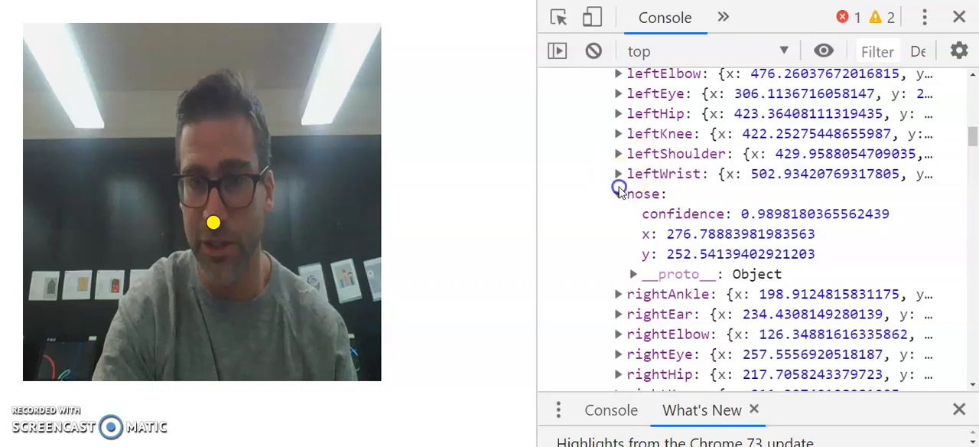
{"action": "scroll", "scroll_direction": "down", "scroll_amount": 3}
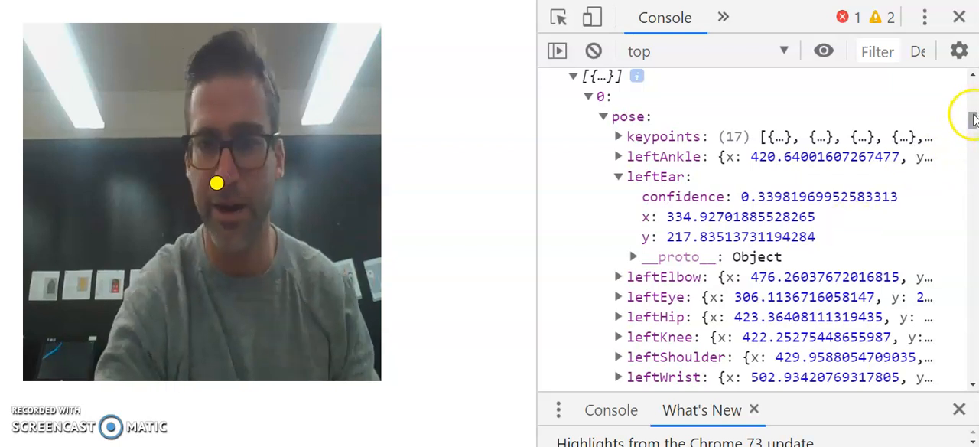
{"action": "scroll", "scroll_direction": "down", "scroll_amount": 3}
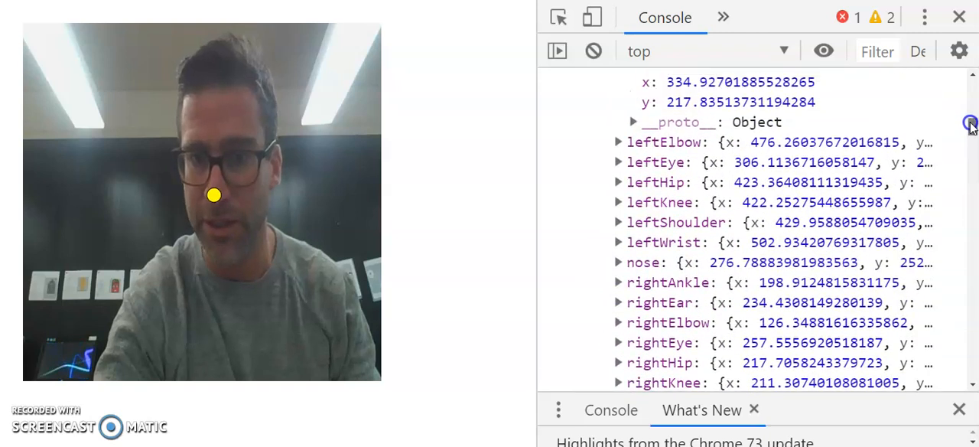
{"action": "scroll", "scroll_direction": "down", "scroll_amount": 3}
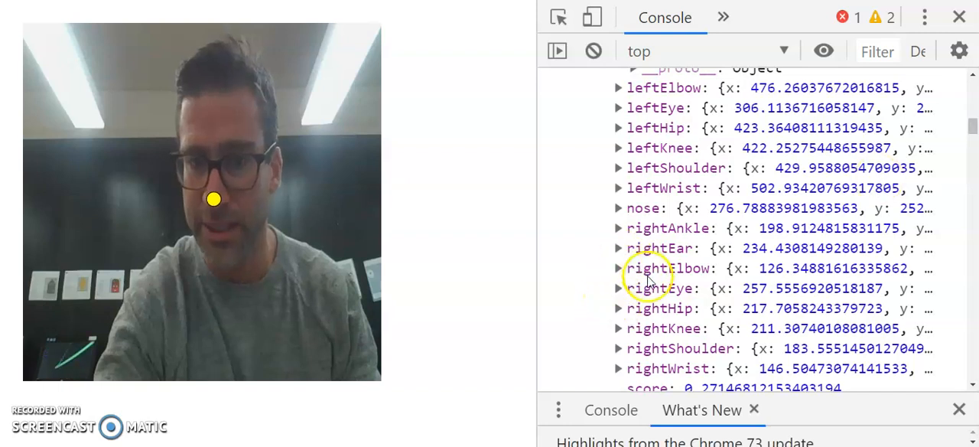
{"action": "mouse_move", "coordinate": [612, 364]}
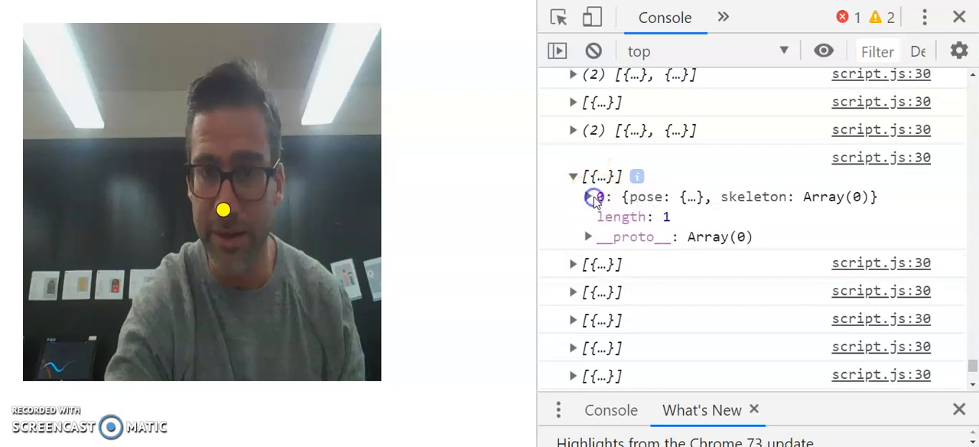
- Expand the logged pose entry so every keypoint's coordinates, including nose and ears, are listed
{"action": "left_click", "coordinate": [595, 196]}
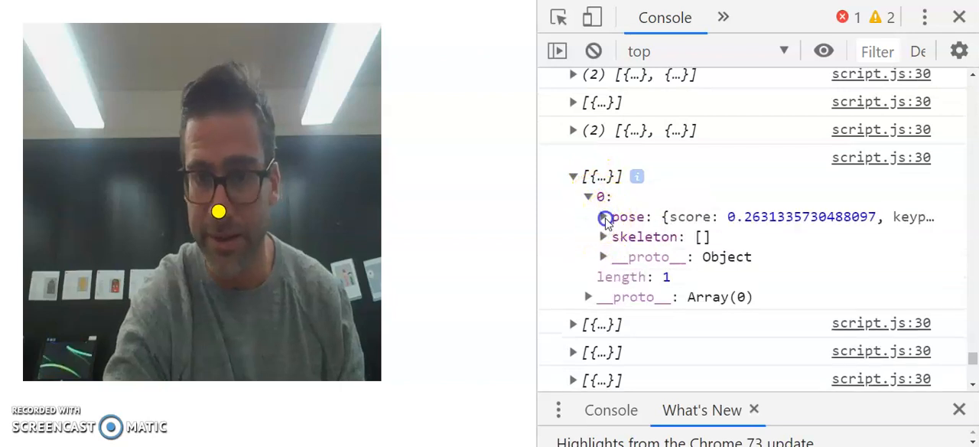
{"action": "left_click", "coordinate": [603, 218]}
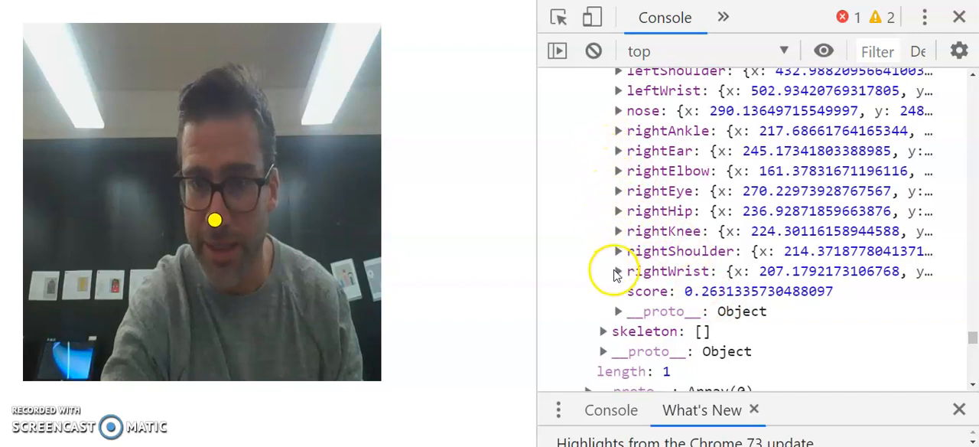
{"action": "left_click", "coordinate": [618, 270]}
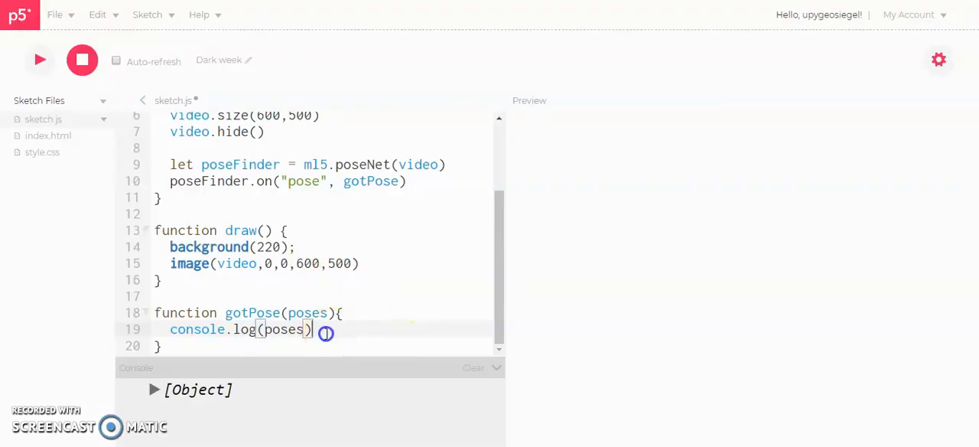
- Declare global 'let noseX' and 'let noseY' below 'let video', clearing console.log(poses) from gotPose
{"action": "left_click", "coordinate": [153, 388]}
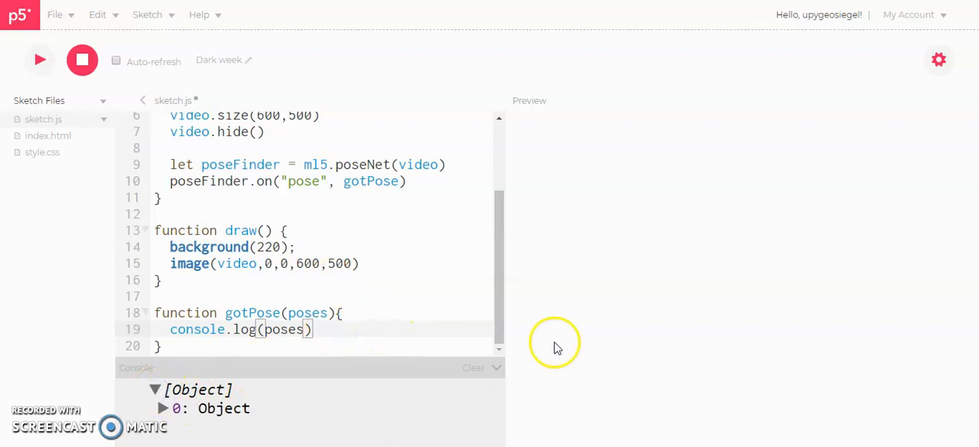
{"action": "mouse_move", "coordinate": [459, 367]}
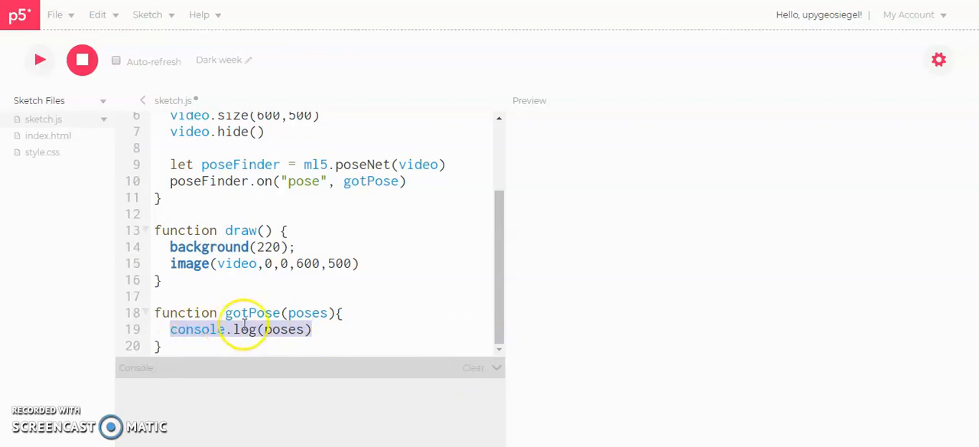
{"action": "mouse_move", "coordinate": [505, 171]}
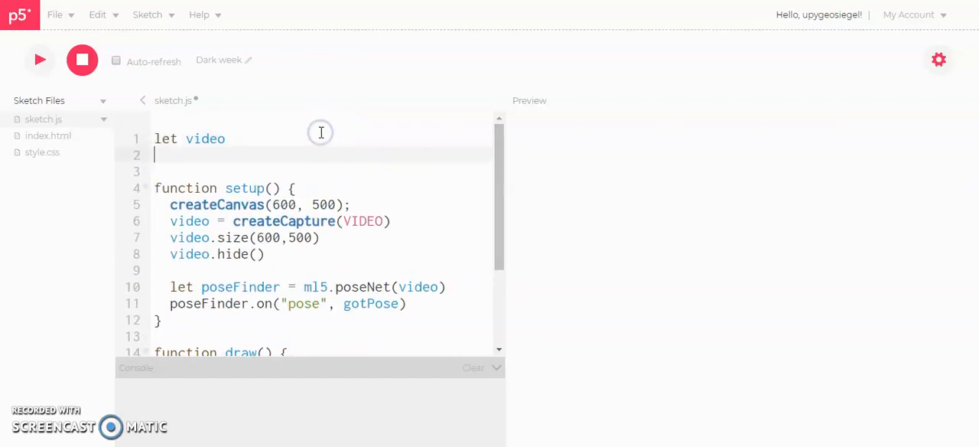
{"action": "type", "text": "let n"}
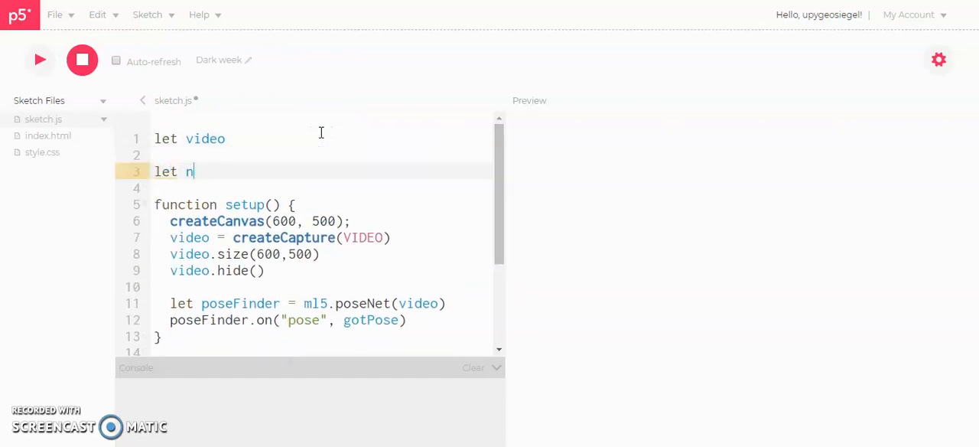
{"action": "type", "text": "oseX"}
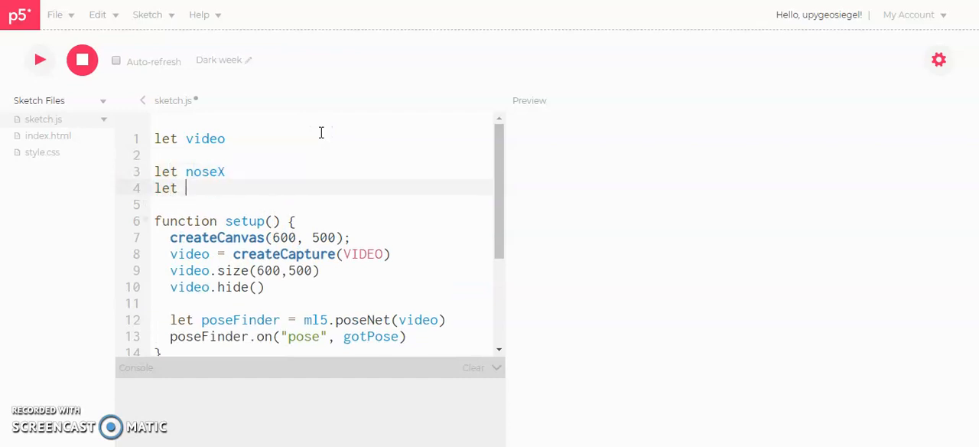
{"action": "type", "text": "nose"}
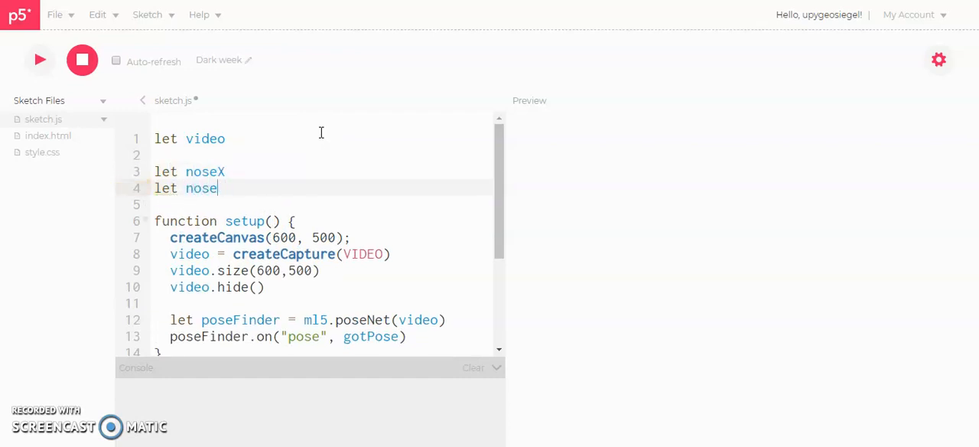
{"action": "type", "text": "Y"}
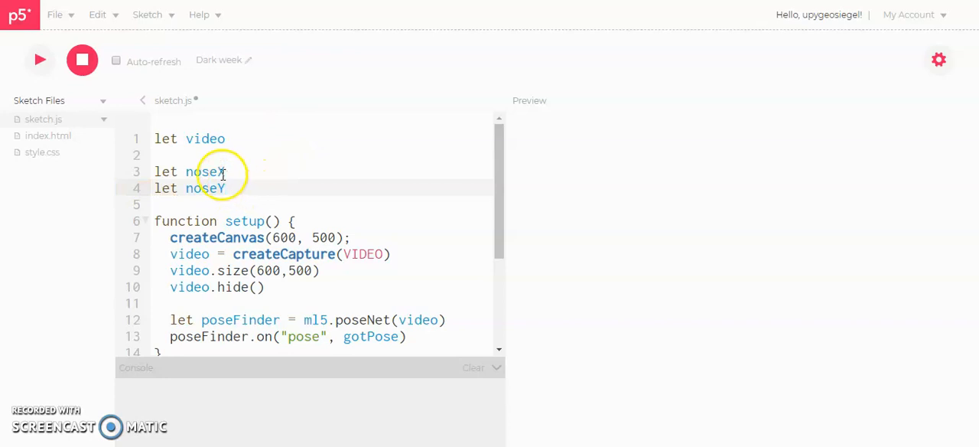
{"action": "mouse_move", "coordinate": [403, 170]}
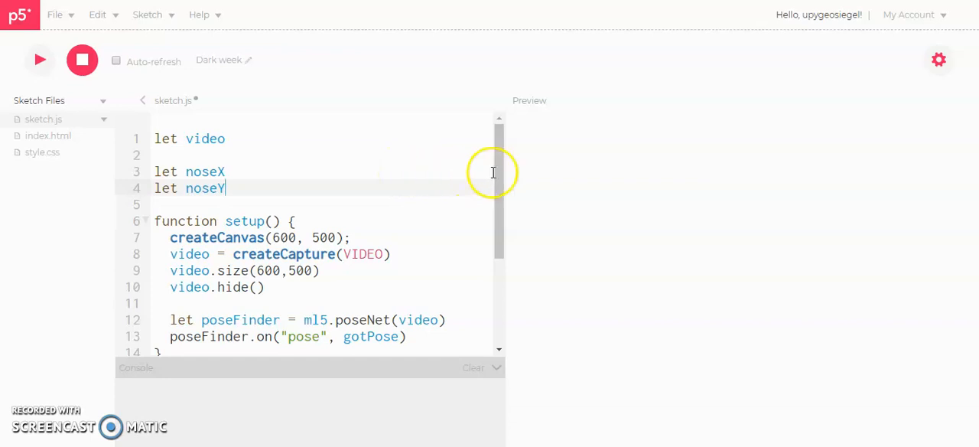
{"action": "scroll", "scroll_direction": "down", "scroll_amount": 3}
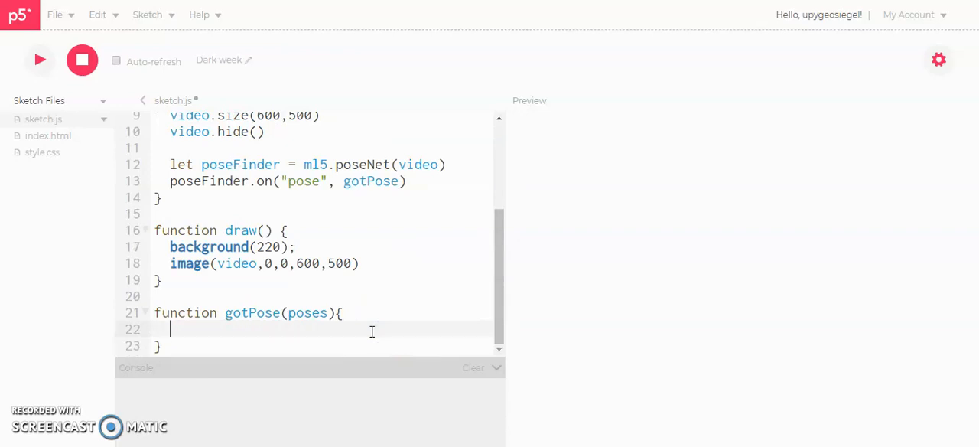
- In gotPose, assign noseX = poses[0].pose.nose.x, verifying the structure in the DevTools log
{"action": "type", "text": "noseX ="}
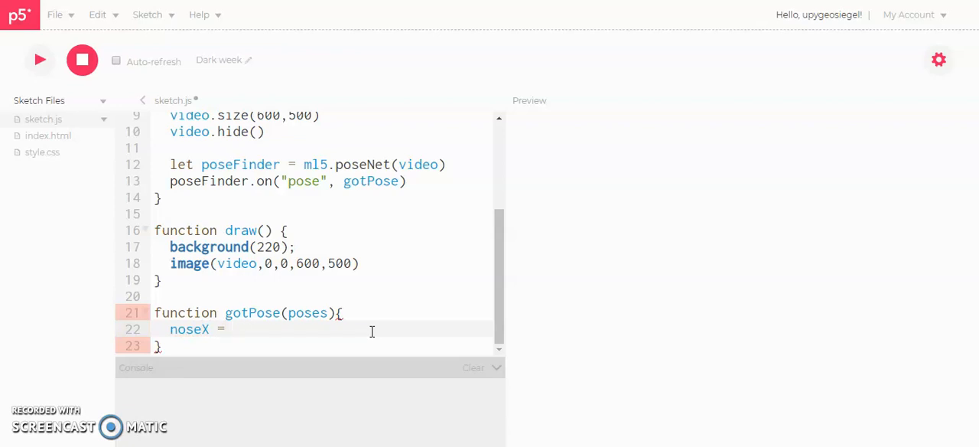
{"action": "type", "text": "poses"}
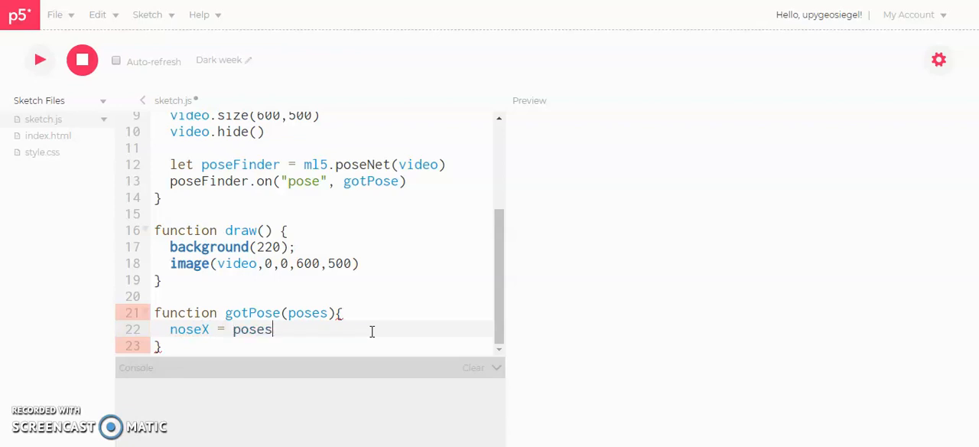
{"action": "double_click", "coordinate": [309, 312]}
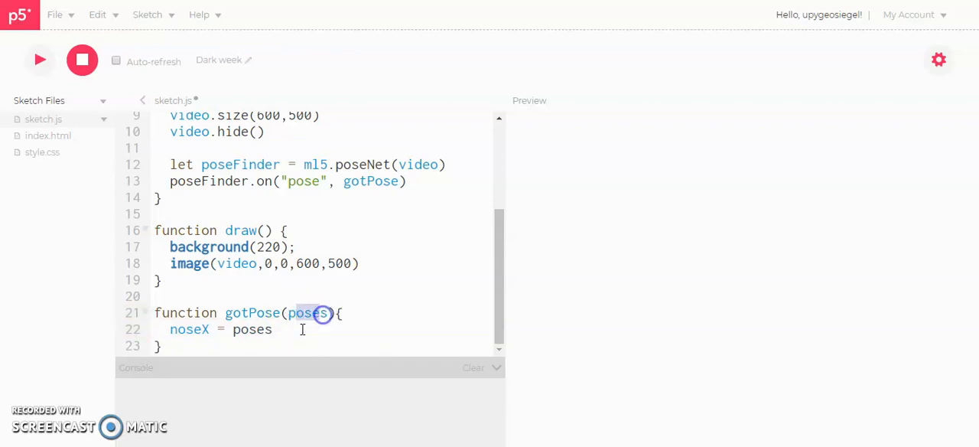
{"action": "type", "text": "[0]"}
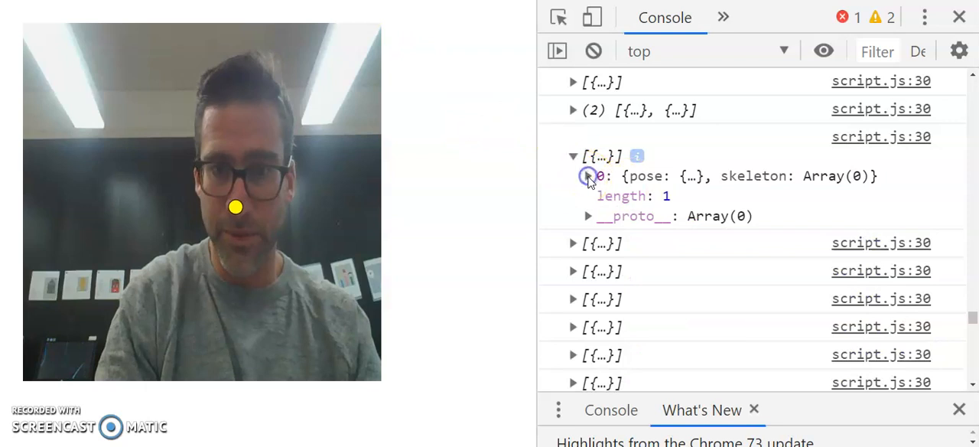
{"action": "left_click", "coordinate": [587, 174]}
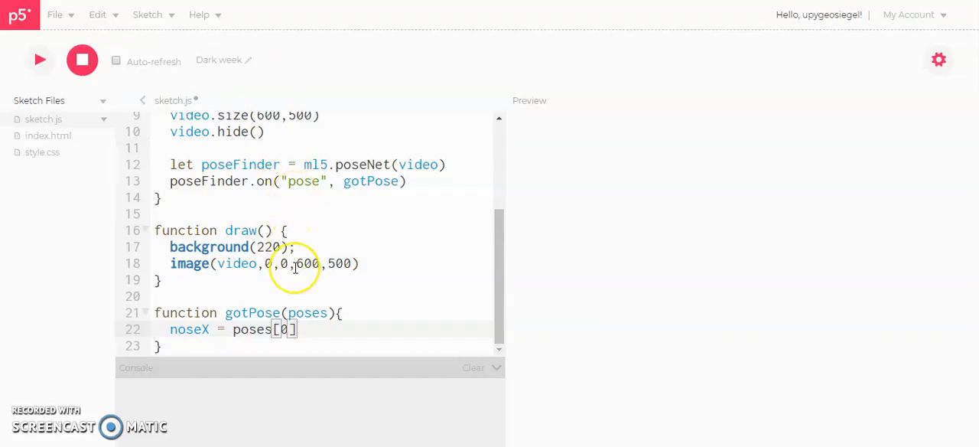
{"action": "type", "text": ".pose"}
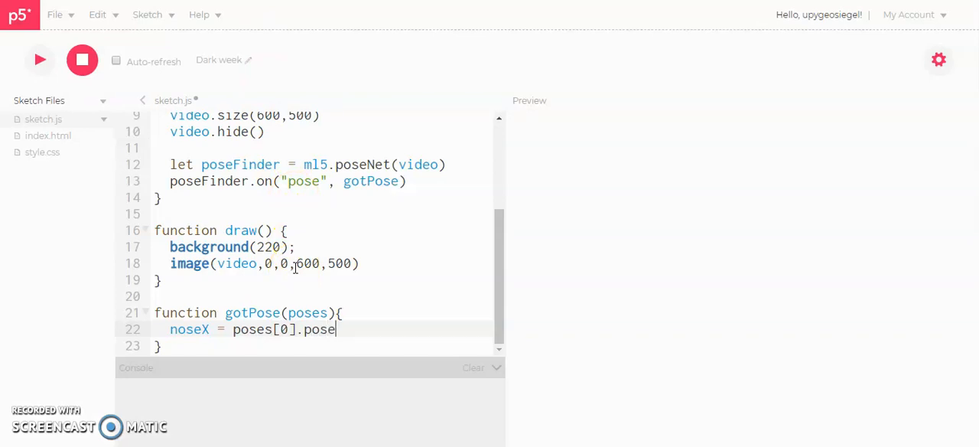
{"action": "type", "text": "."}
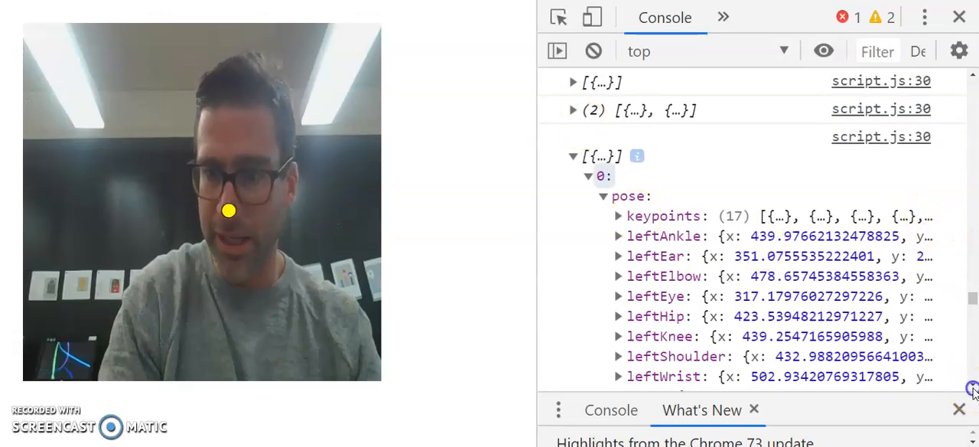
{"action": "scroll", "scroll_direction": "down", "scroll_amount": 3}
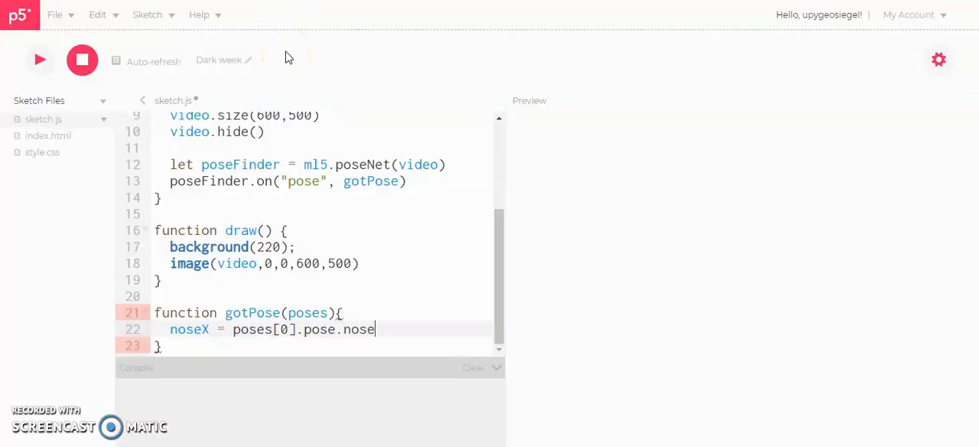
{"action": "type", "text": ".x"}
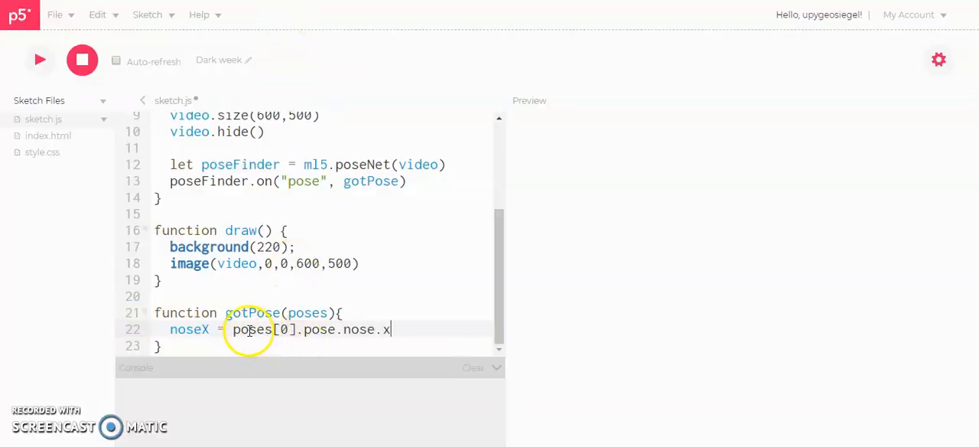
{"action": "double_click", "coordinate": [252, 329]}
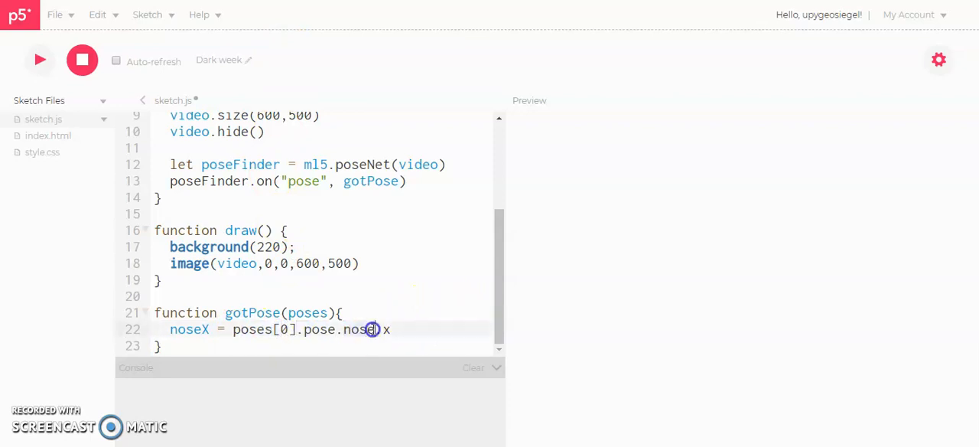
{"action": "type", "text": ".x"}
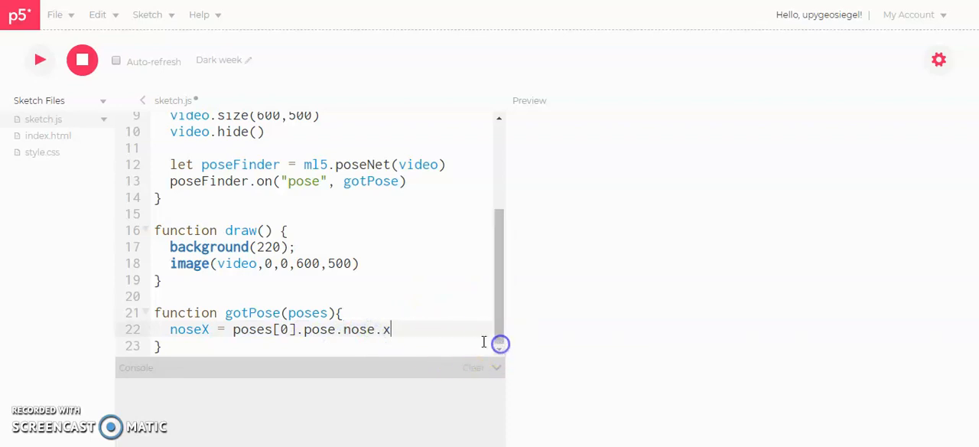
- Assign noseY = poses[0].pose.nose.y on the following line of gotPose
{"action": "type", "text": "nose"}
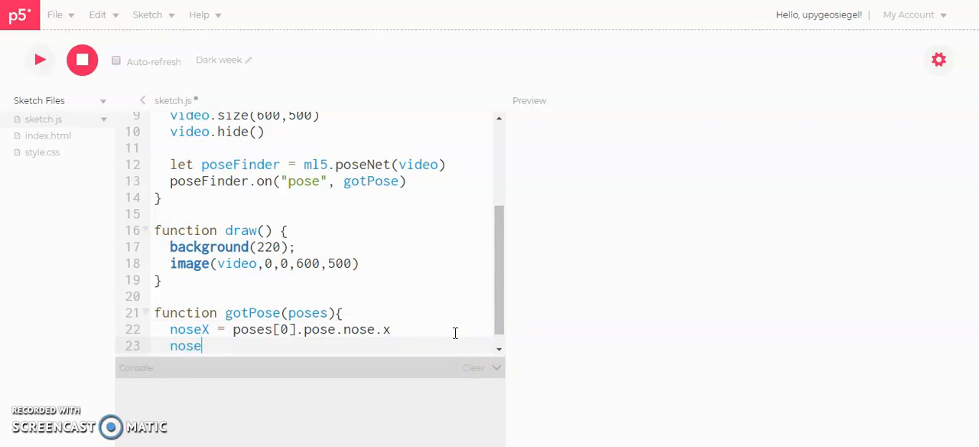
{"action": "type", "text": "Y = poses"}
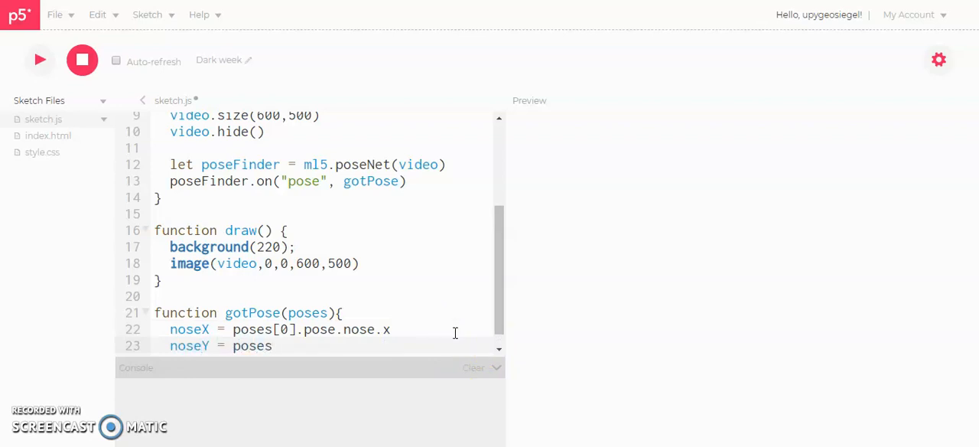
{"action": "type", "text": "[0].pose.nose.y"}
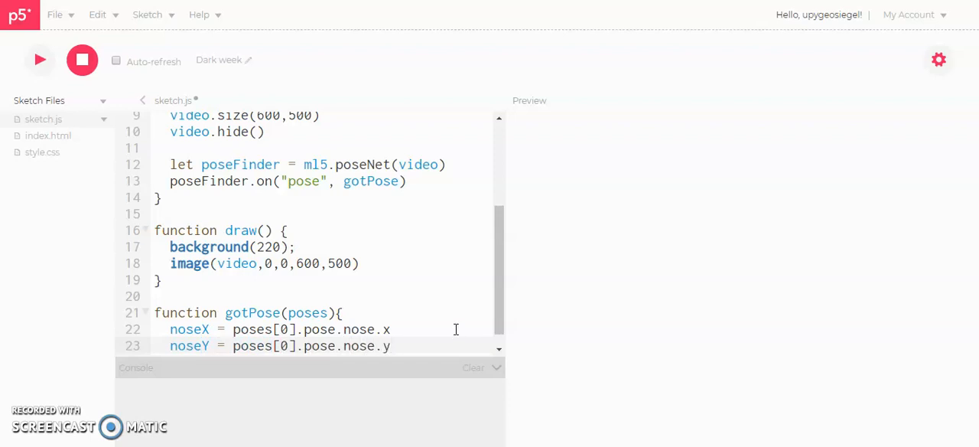
{"action": "scroll", "scroll_direction": "down", "scroll_amount": 3}
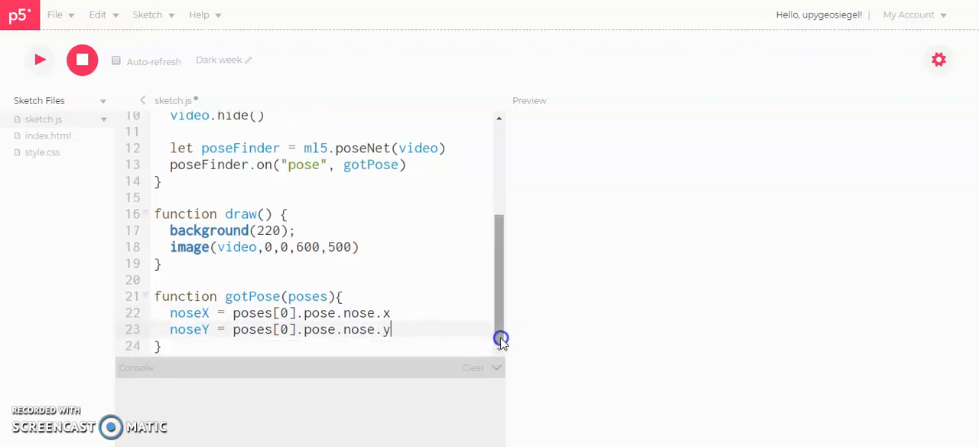
{"action": "key", "text": "enter"}
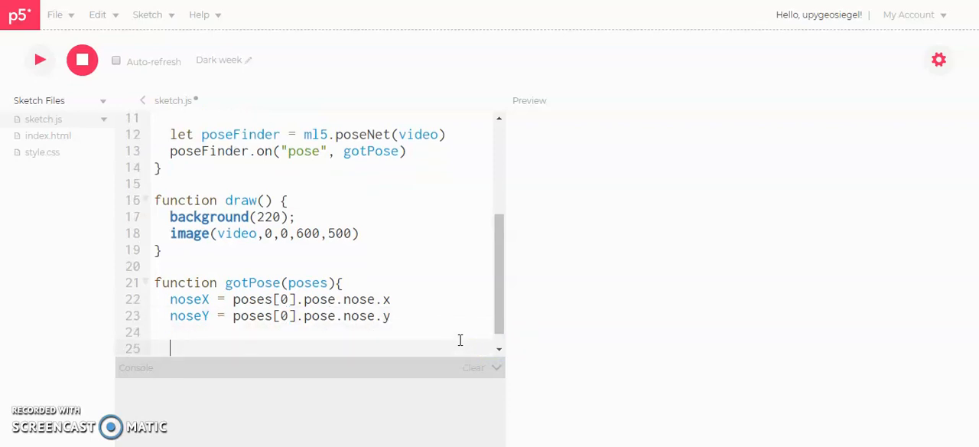
- Add console.log(noseX) in gotPose and run the sketch to show the webcam and nose x values
{"action": "type", "text": "console.log(nos"}
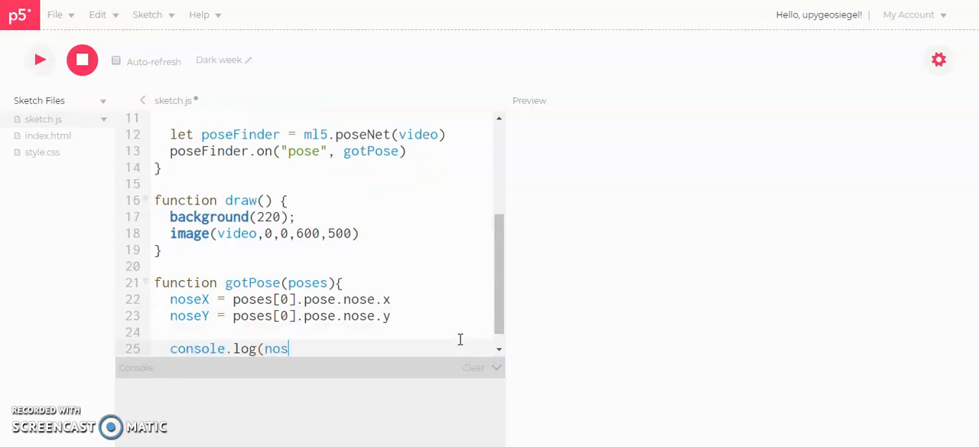
{"action": "type", "text": "eX)"}
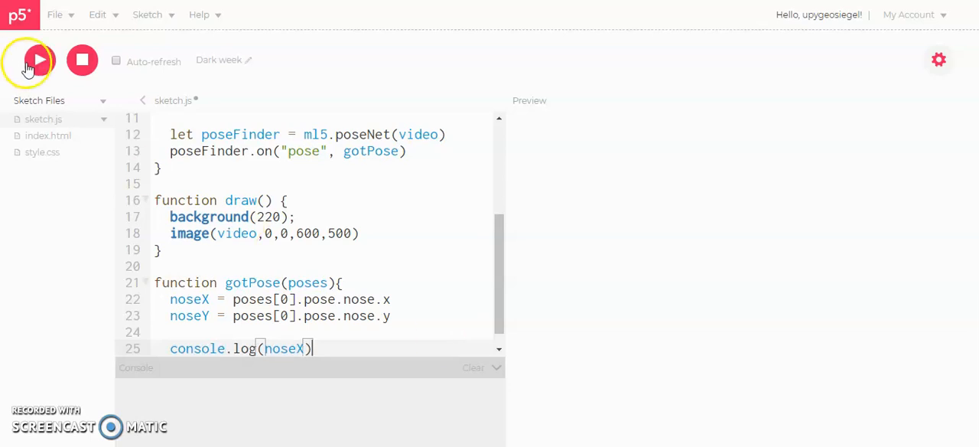
{"action": "left_click", "coordinate": [31, 59]}
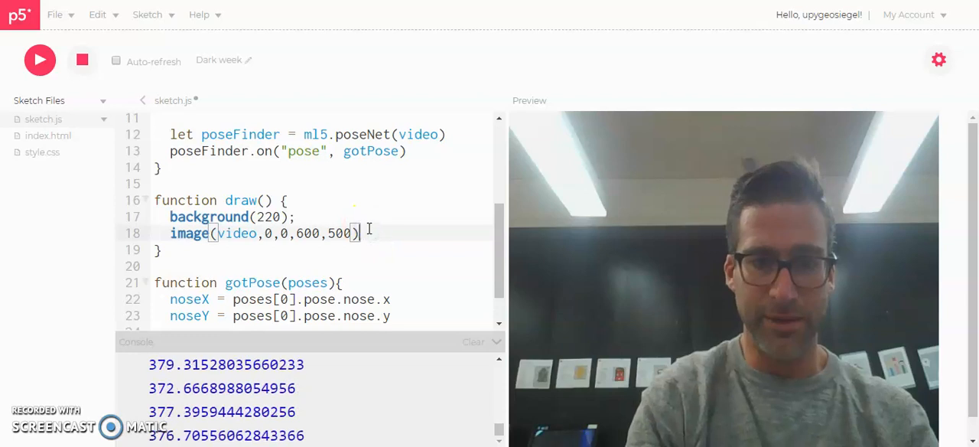
- In draw(), add fill(255,0,0) and ellipse(noseX,noseY,20), then run to see the red circle
{"action": "type", "text": "el"}
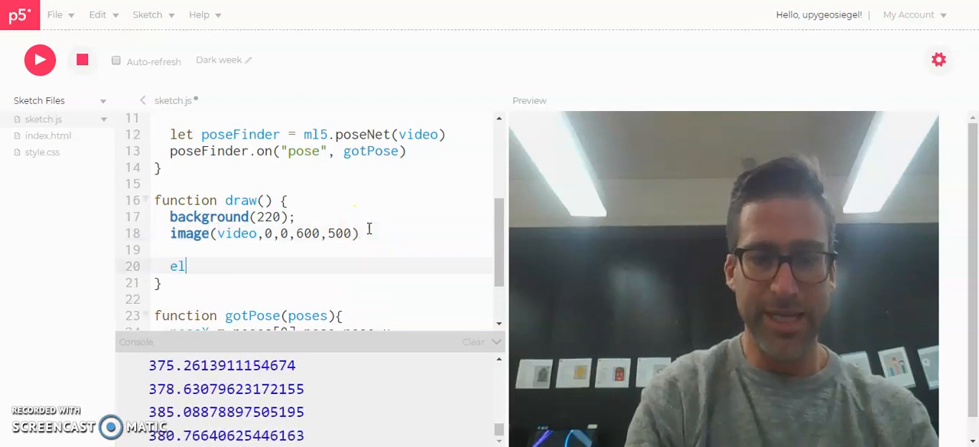
{"action": "type", "text": "lipse"}
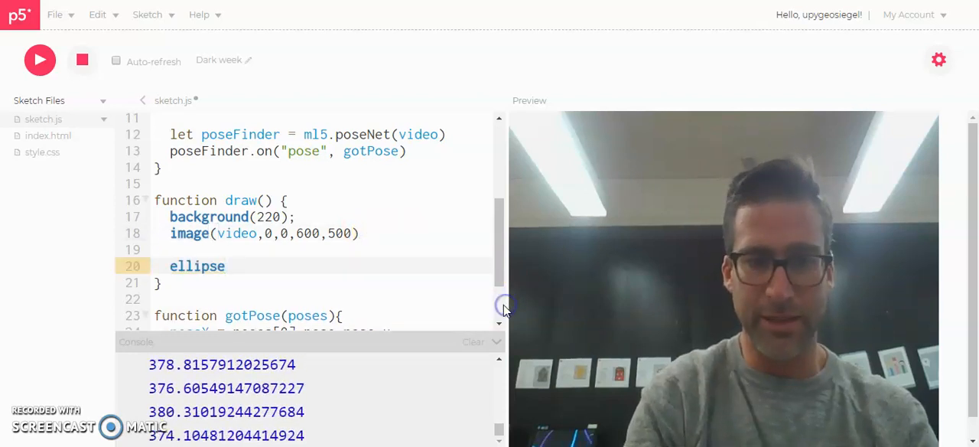
{"action": "scroll", "scroll_direction": "down", "scroll_amount": 3}
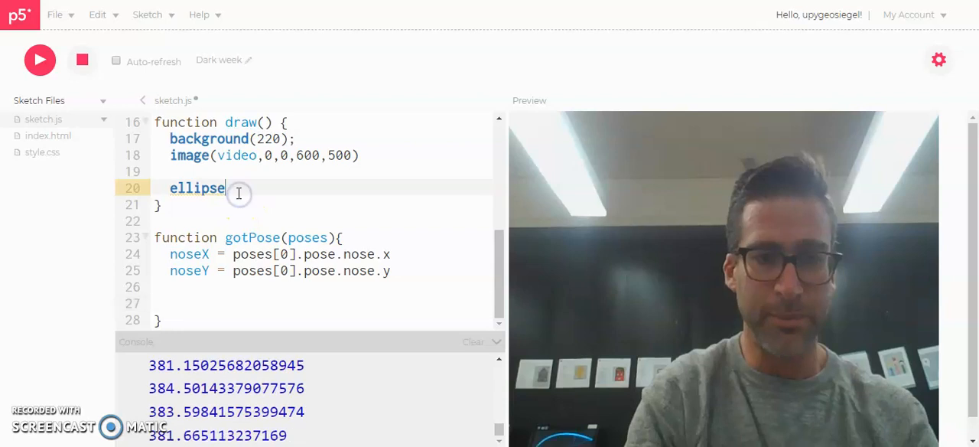
{"action": "type", "text": "(noseX"}
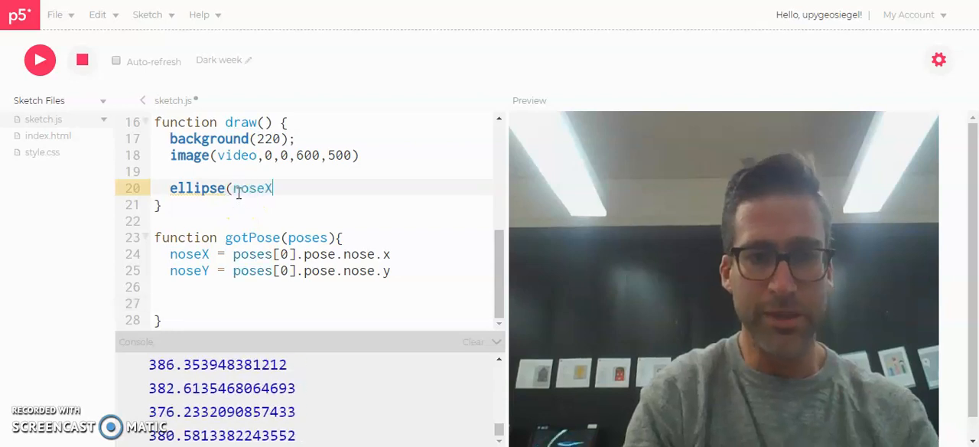
{"action": "type", "text": ",noseY,"}
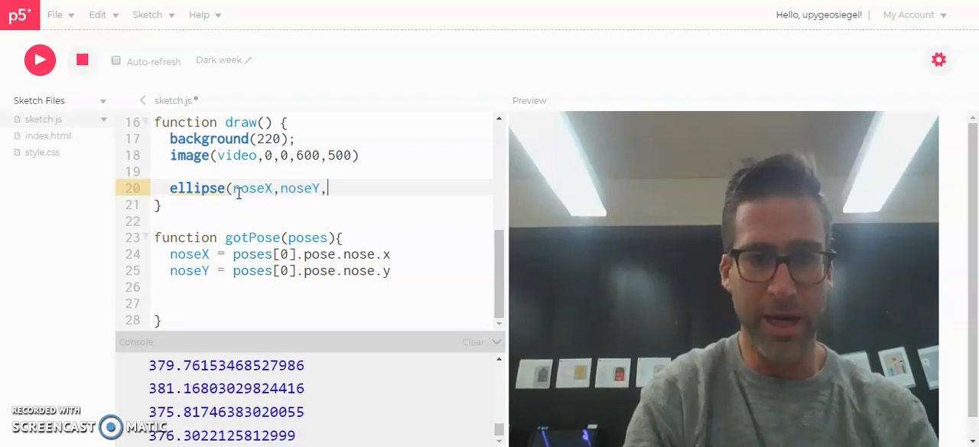
{"action": "type", "text": "20)"}
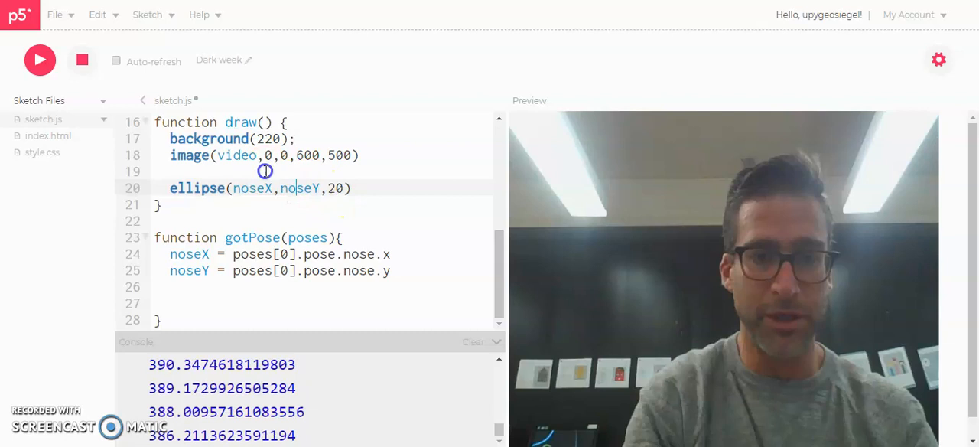
{"action": "type", "text": "fill("}
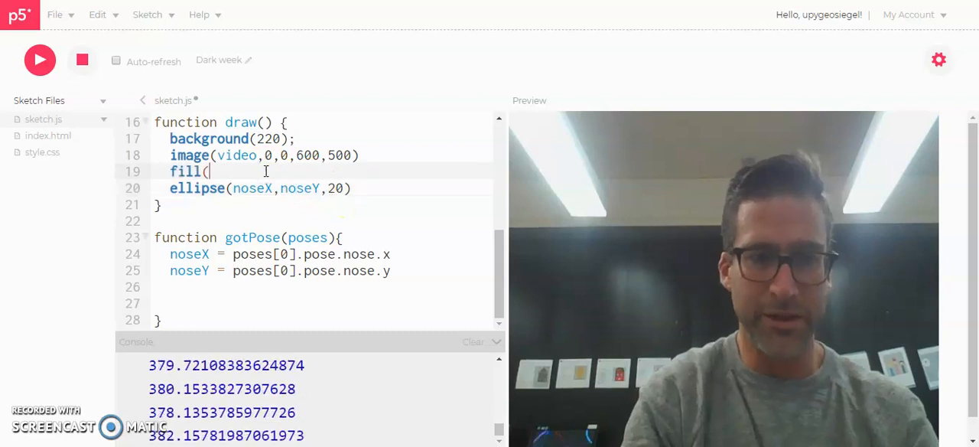
{"action": "type", "text": "255,0,0"}
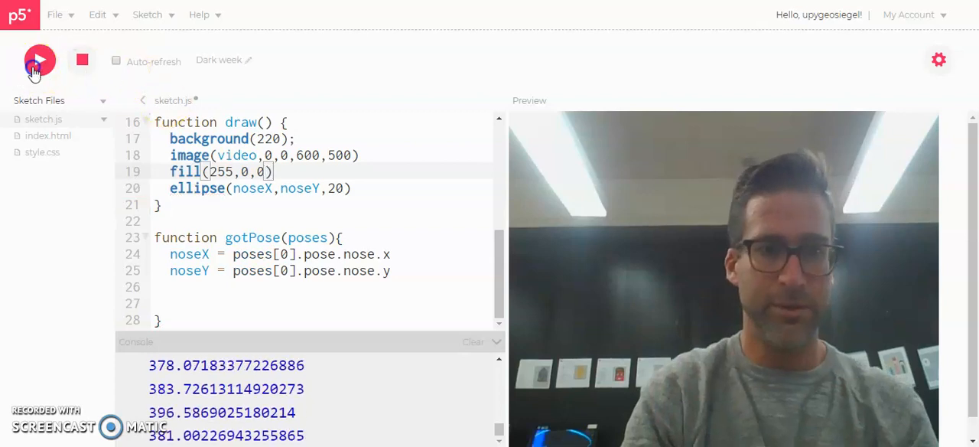
{"action": "left_click", "coordinate": [40, 61]}
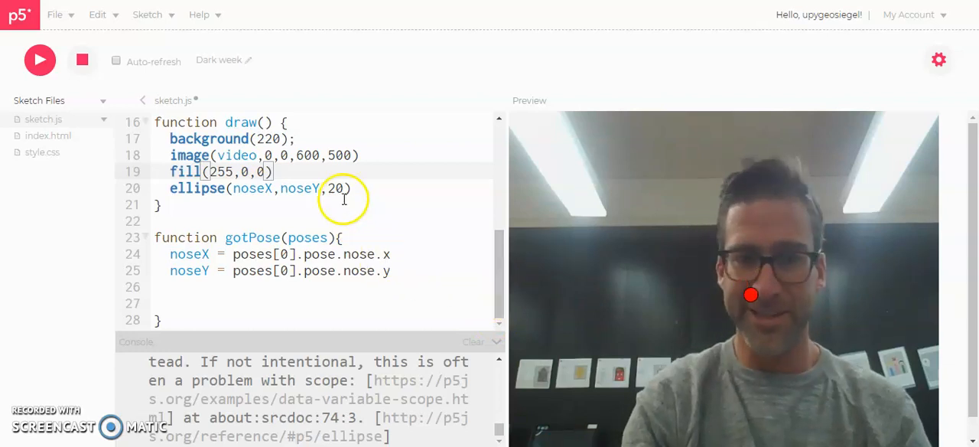
- Enlarge the nose ellipse to size 40 and rerun the sketch
{"action": "type", "text": "4"}
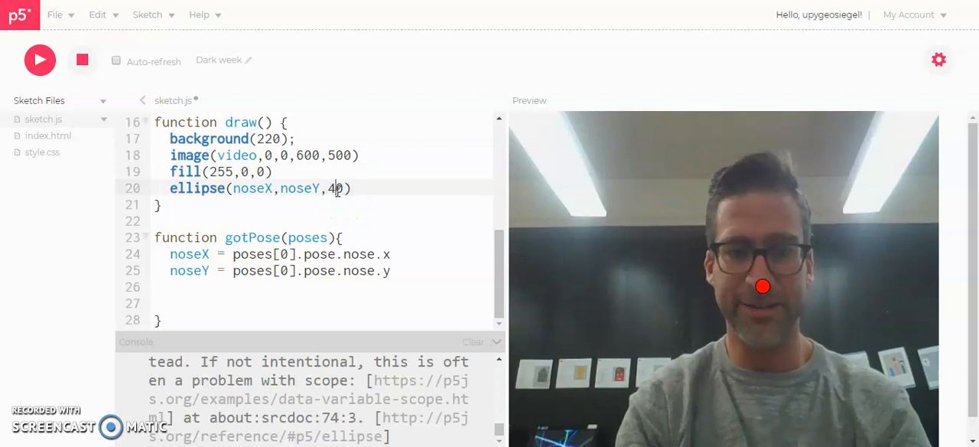
{"action": "left_click", "coordinate": [40, 60]}
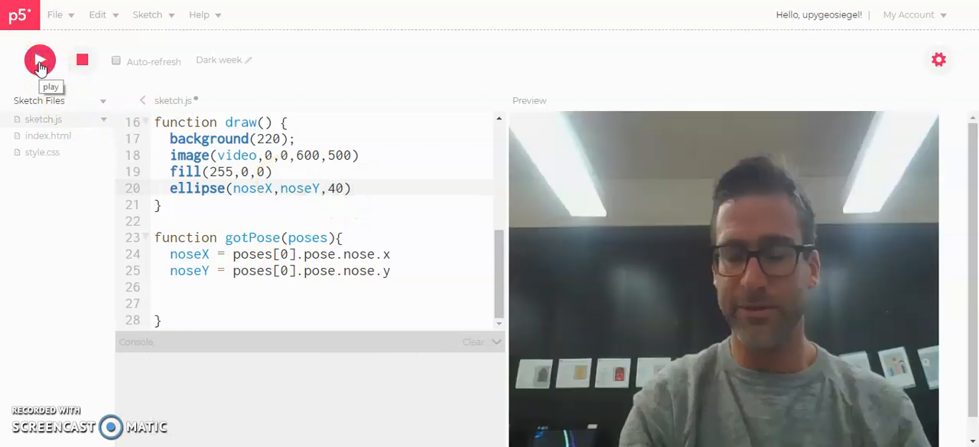
{"action": "left_click", "coordinate": [40, 59]}
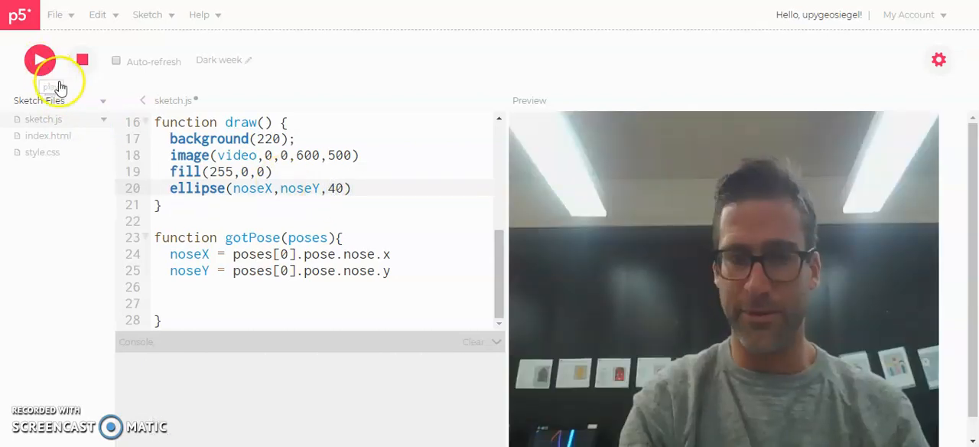
{"action": "left_click", "coordinate": [40, 59]}
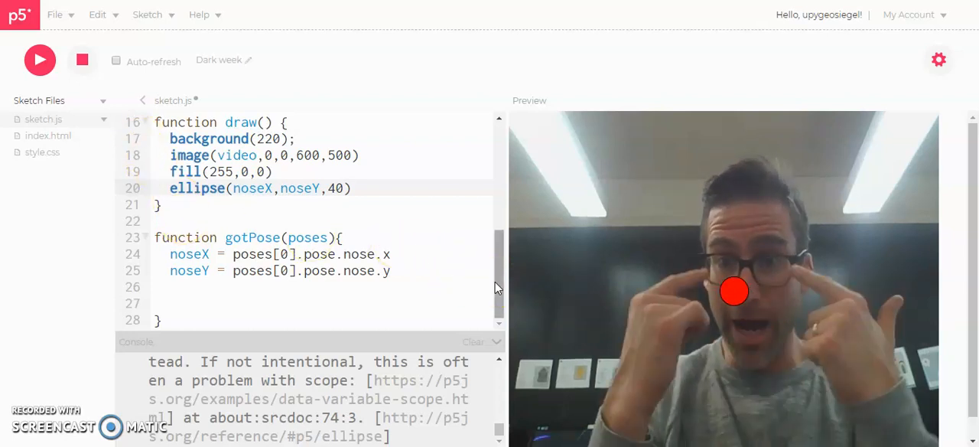
{"action": "left_click_drag", "start_coordinate": [499, 287], "coordinate": [499, 231]}
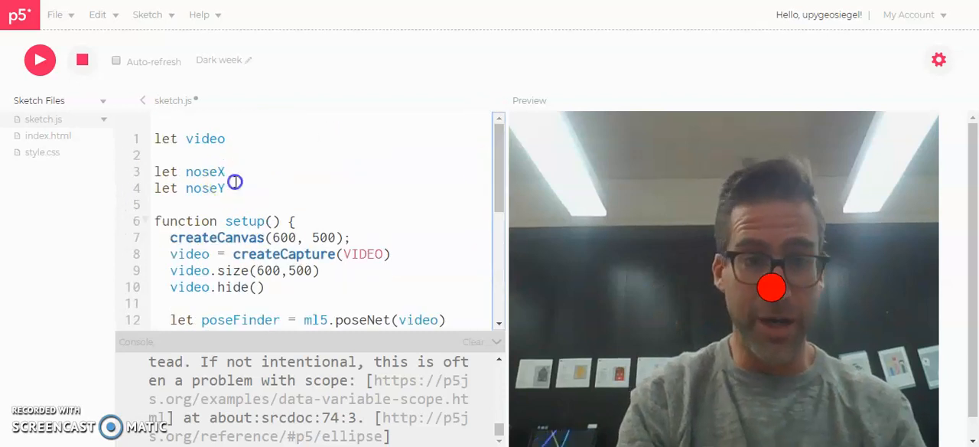
- Declare 'let earX', set earX = poses[0].pose.leftEar.x in gotPose, and rerun the sketch
{"action": "type", "text": "let"}
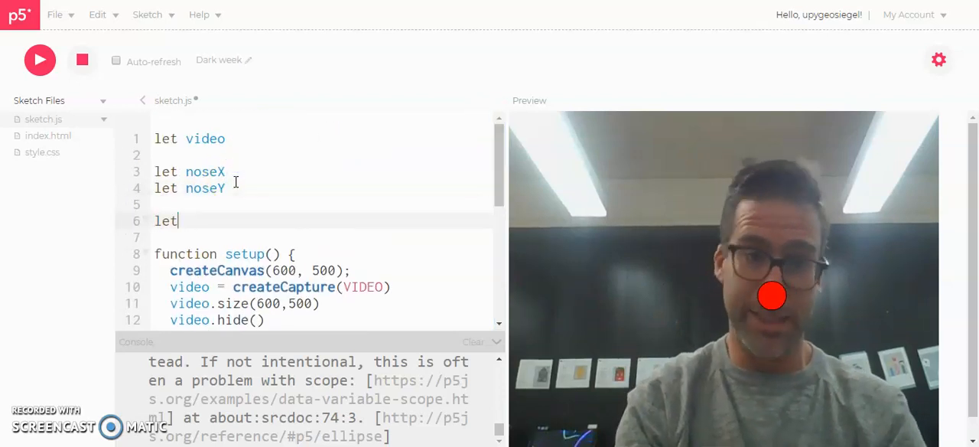
{"action": "type", "text": "ear"}
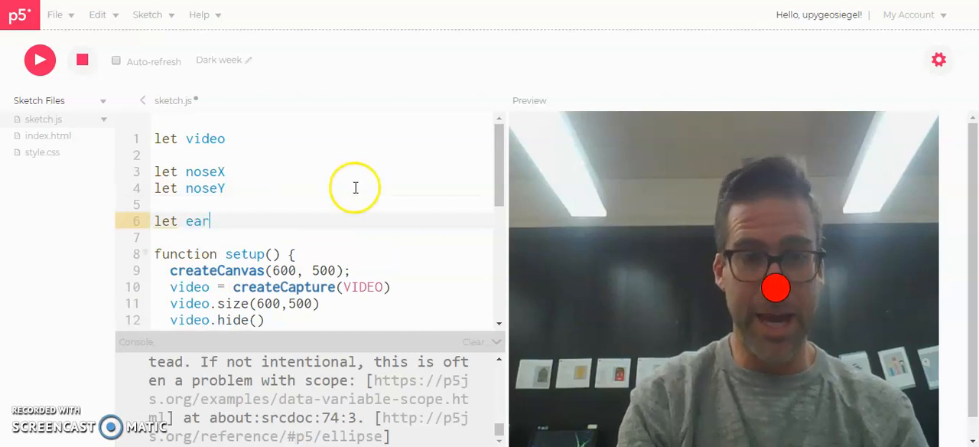
{"action": "type", "text": "X"}
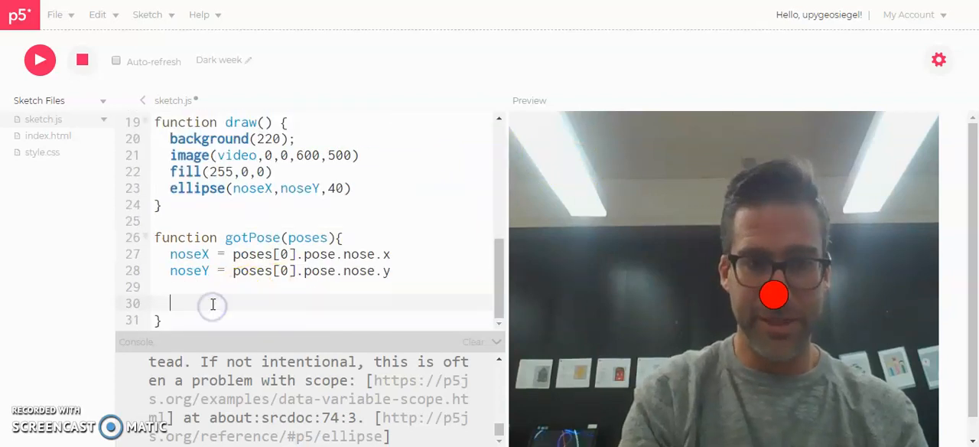
{"action": "type", "text": "earX = p"}
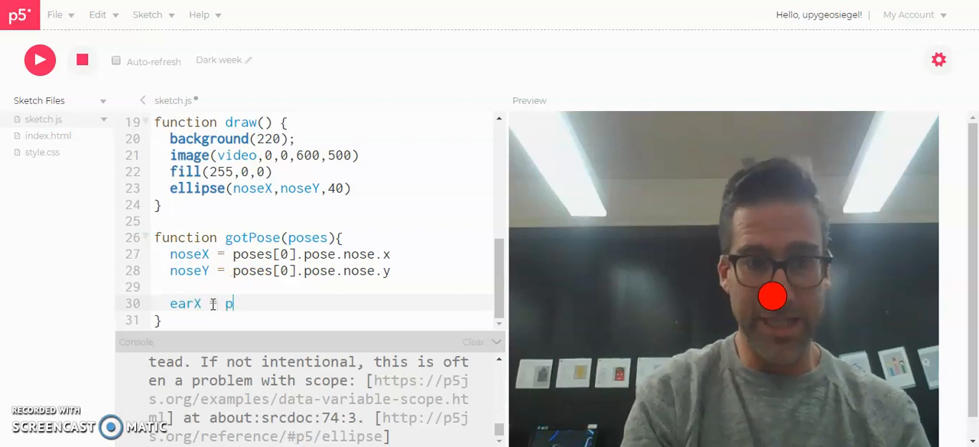
{"action": "type", "text": "oses"}
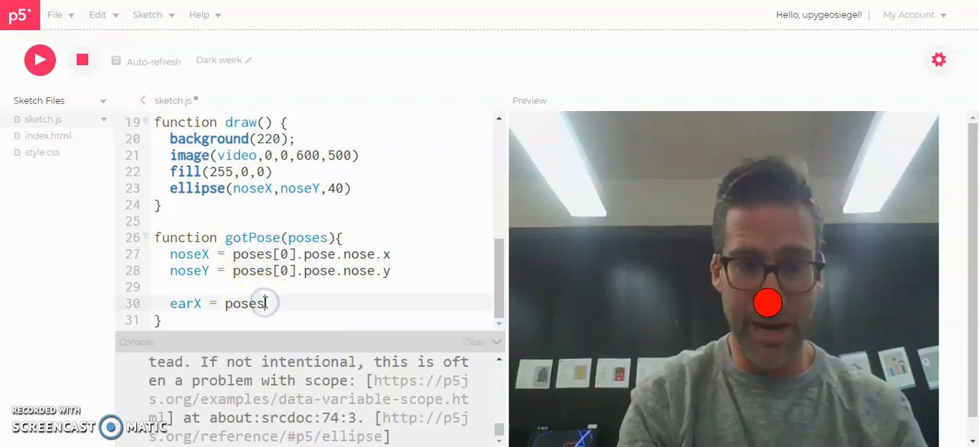
{"action": "key", "text": "Backspace"}
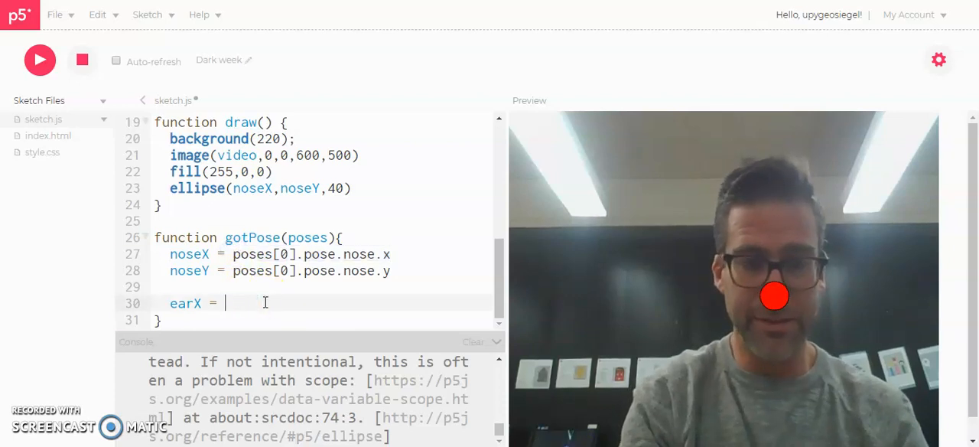
{"action": "type", "text": "poses[0].pose.nose.x"}
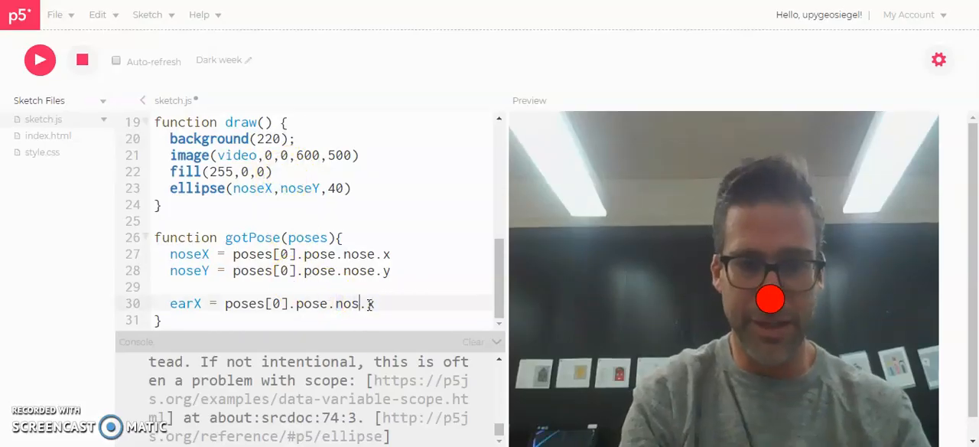
{"action": "type", "text": "leftEar"}
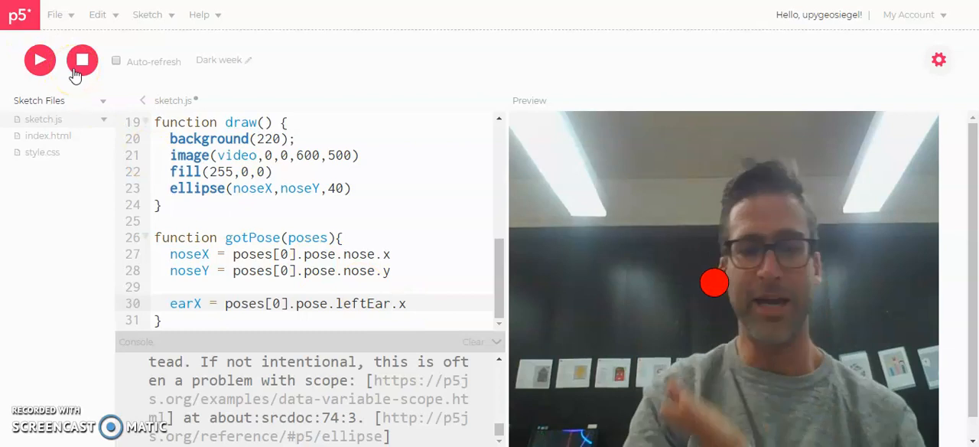
{"action": "left_click", "coordinate": [83, 60]}
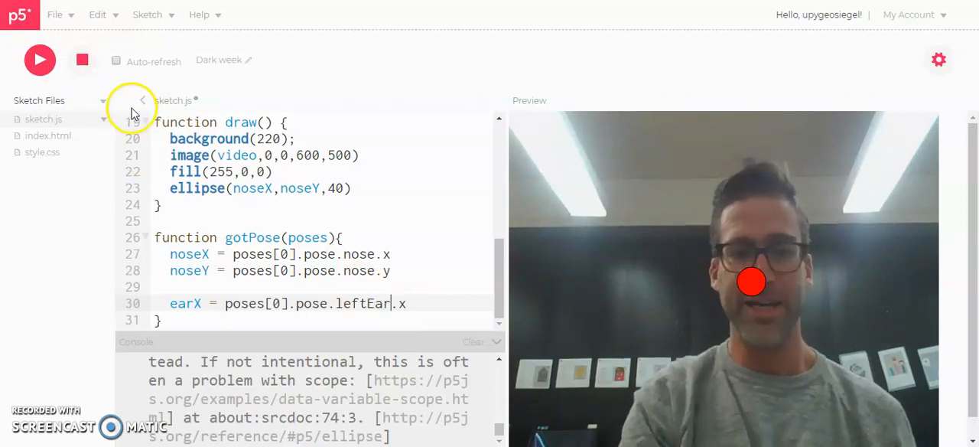